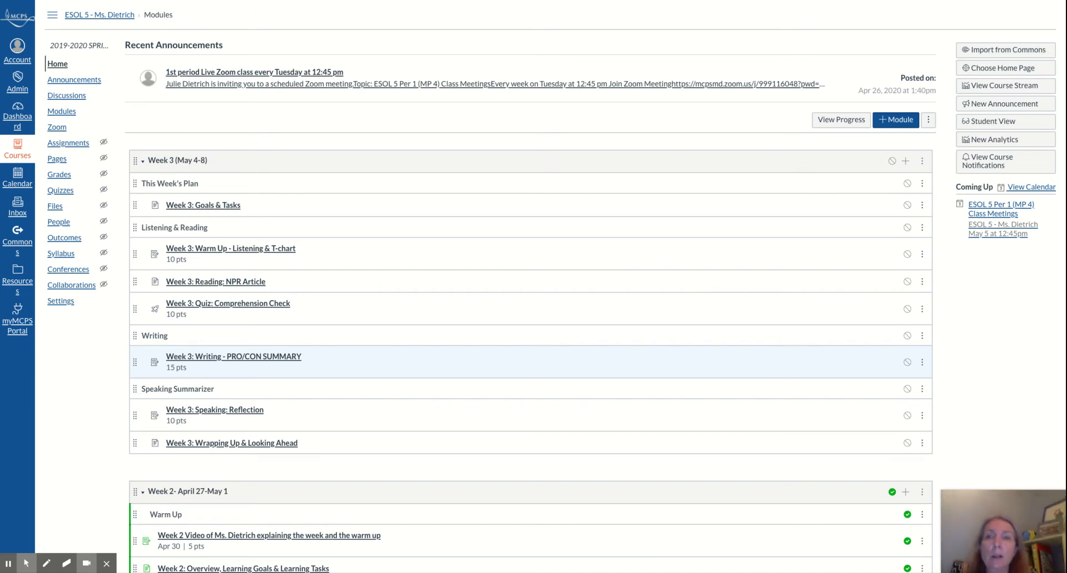
mouse_move(203, 354)
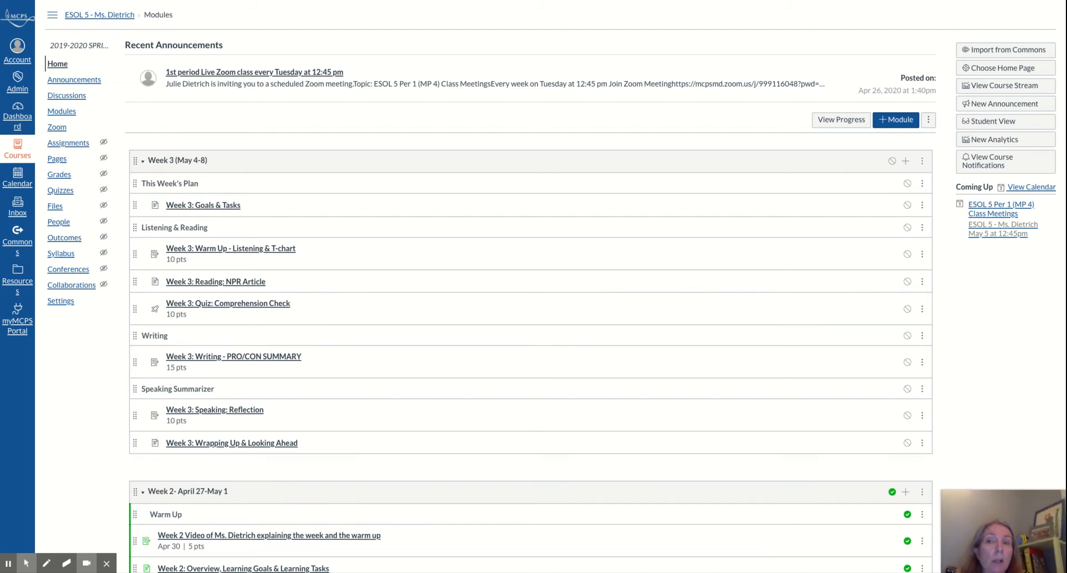
mouse_move(212, 286)
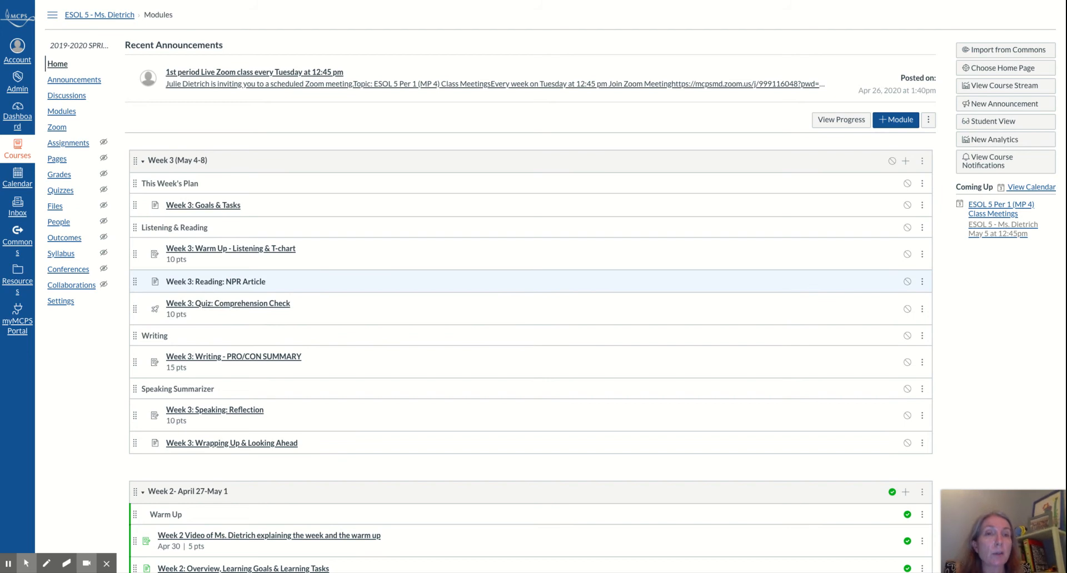
mouse_move(257, 330)
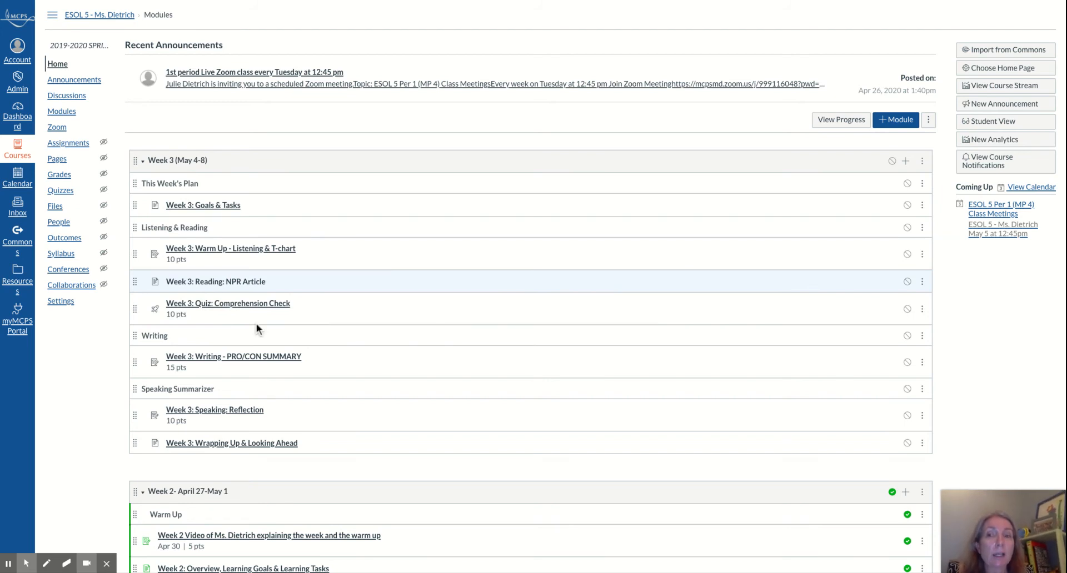
mouse_move(218, 415)
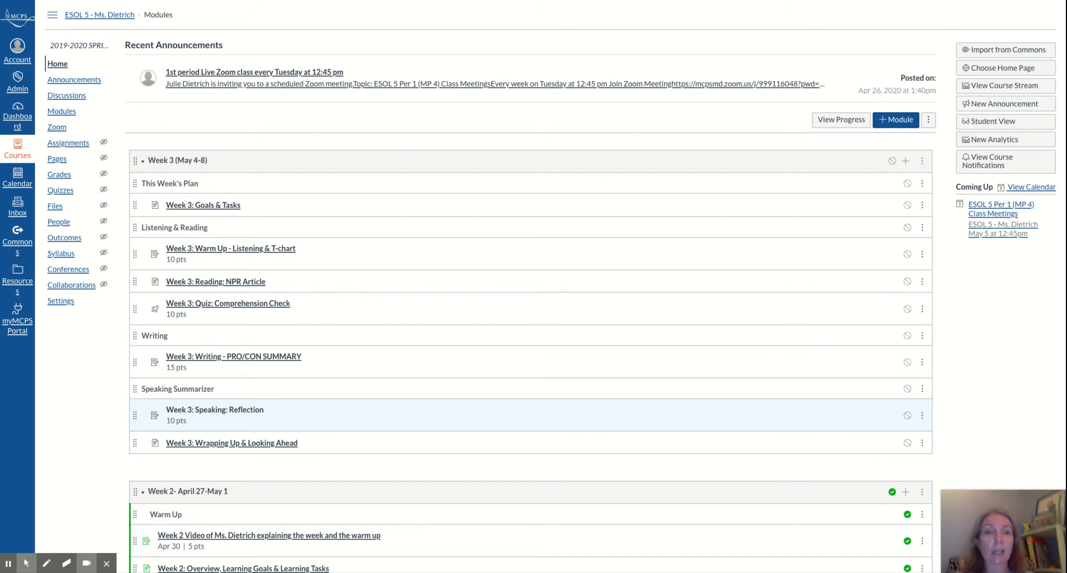
mouse_move(230, 214)
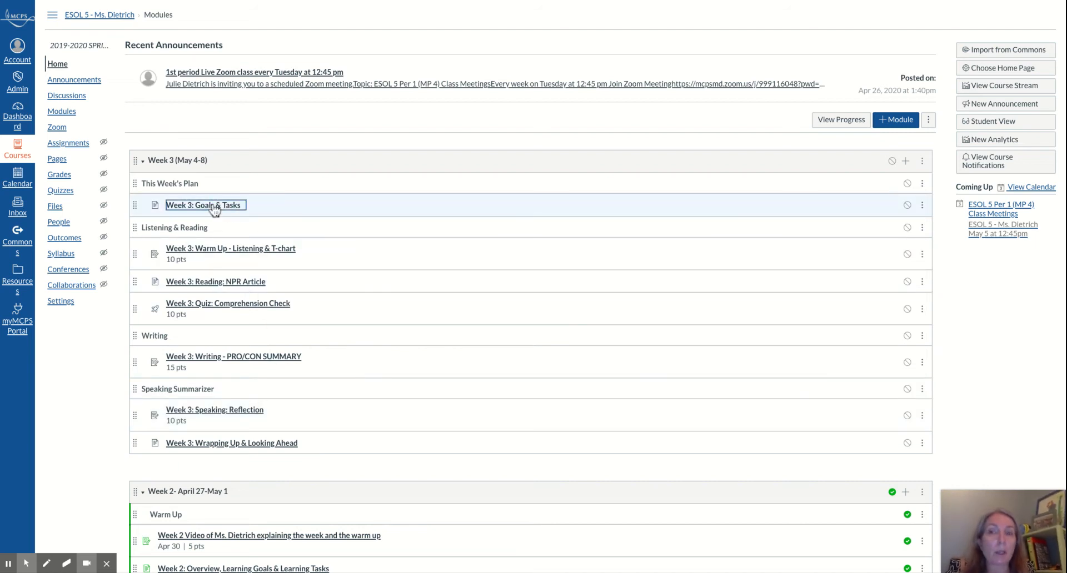
Step: Open the Week 3: Goals & Tasks page to view its learning goals and tasks
left_click(204, 205)
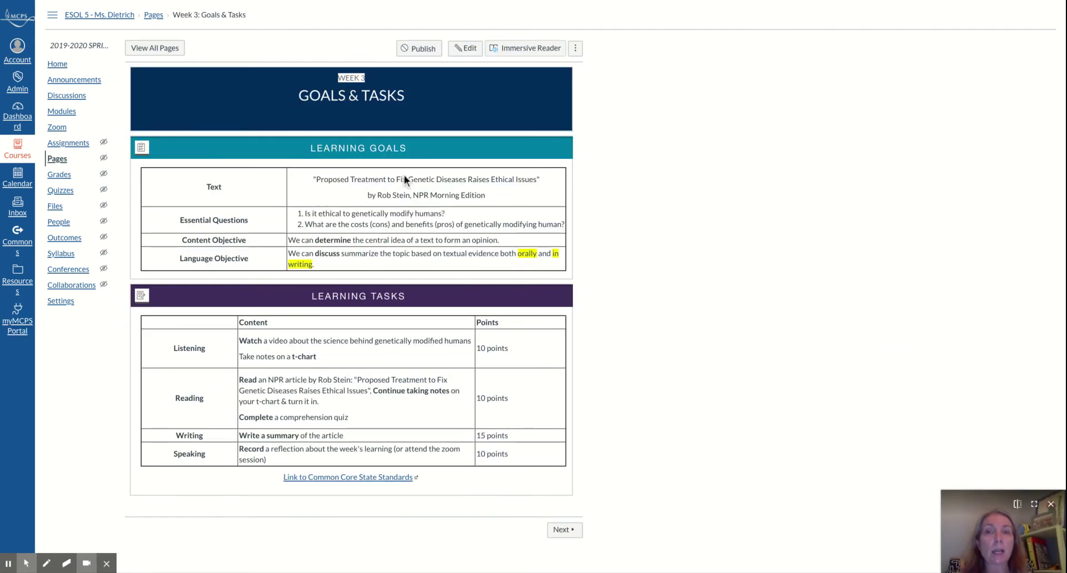
mouse_move(428, 194)
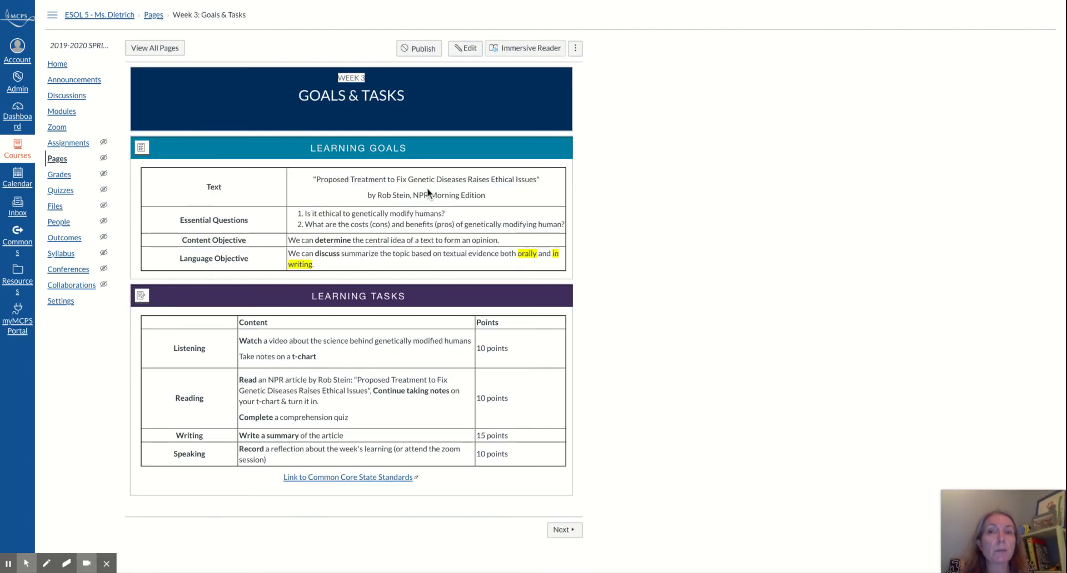
mouse_move(517, 191)
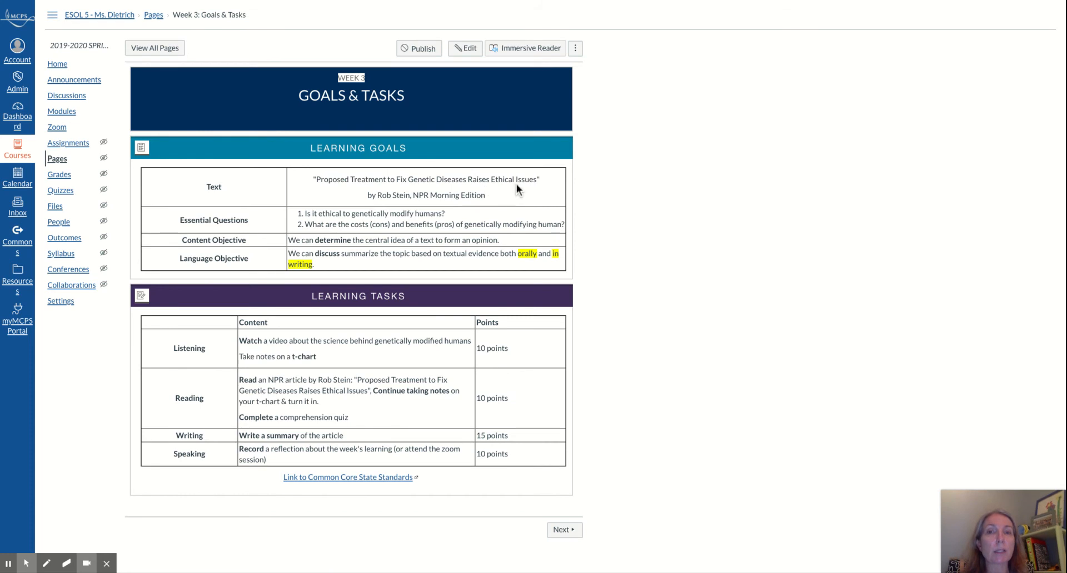
mouse_move(441, 268)
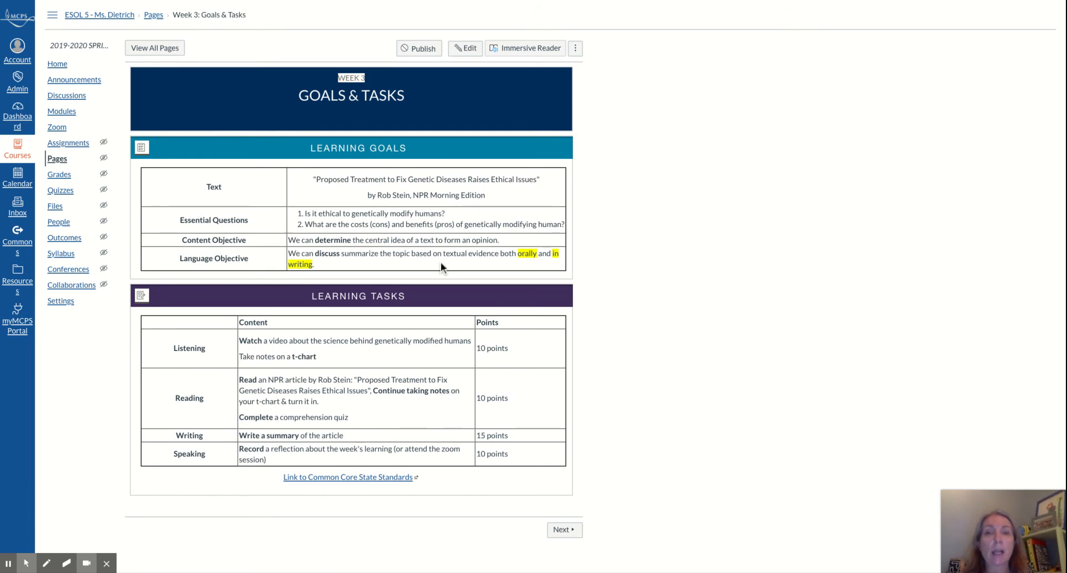
mouse_move(439, 270)
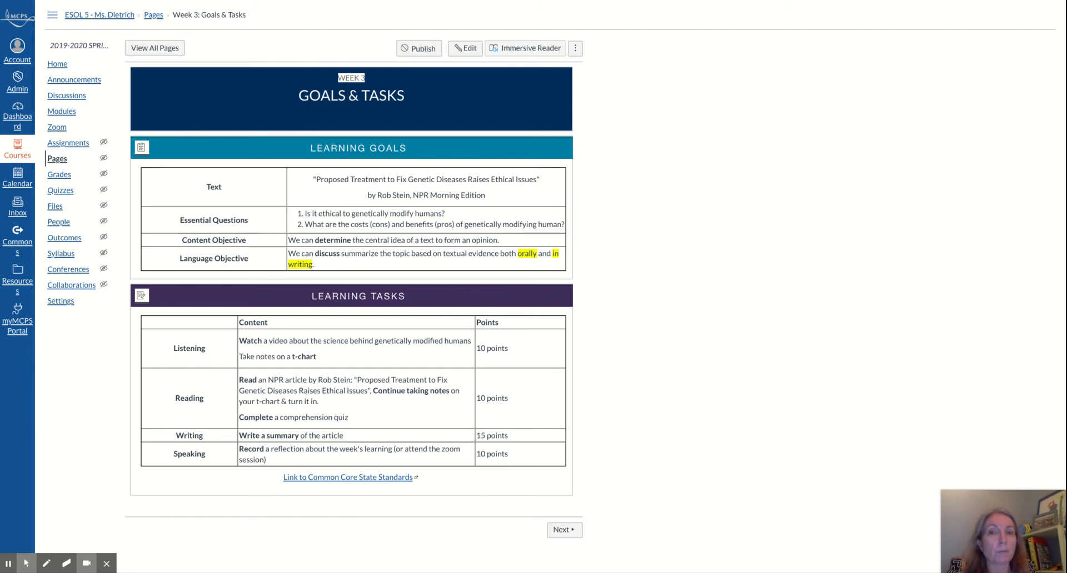
mouse_move(388, 296)
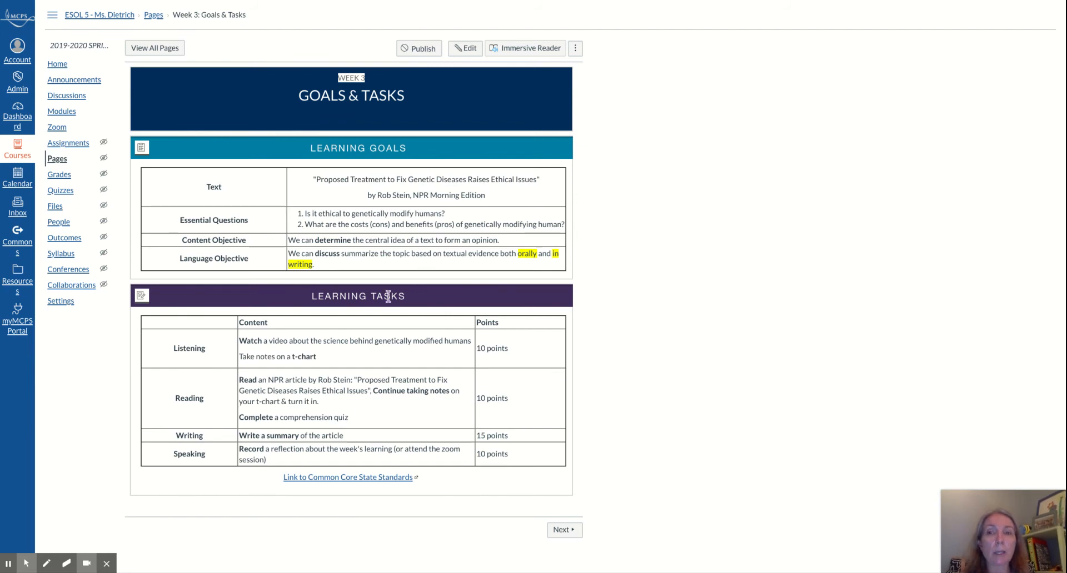
mouse_move(340, 227)
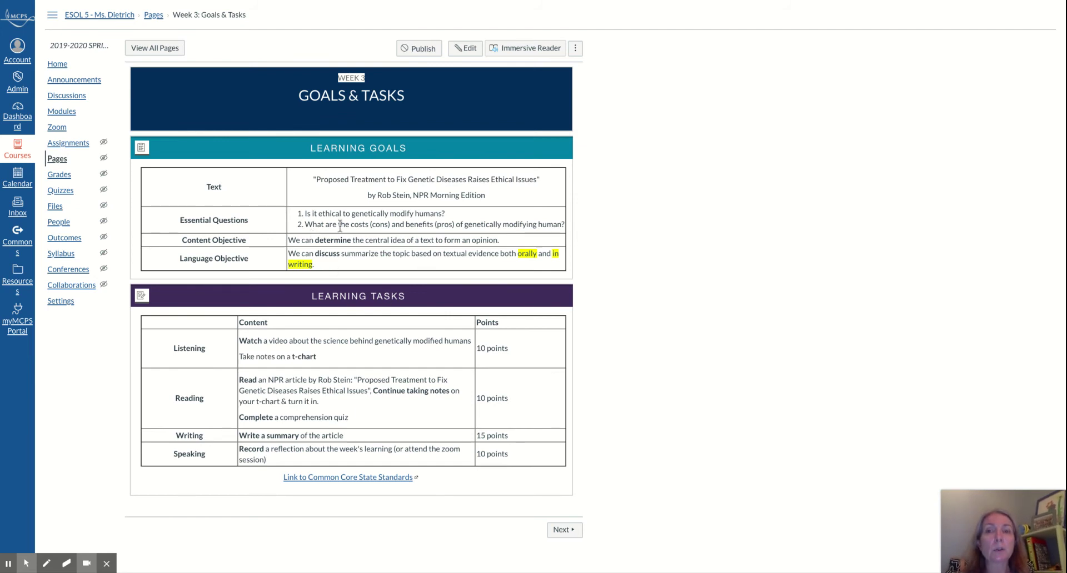
mouse_move(389, 226)
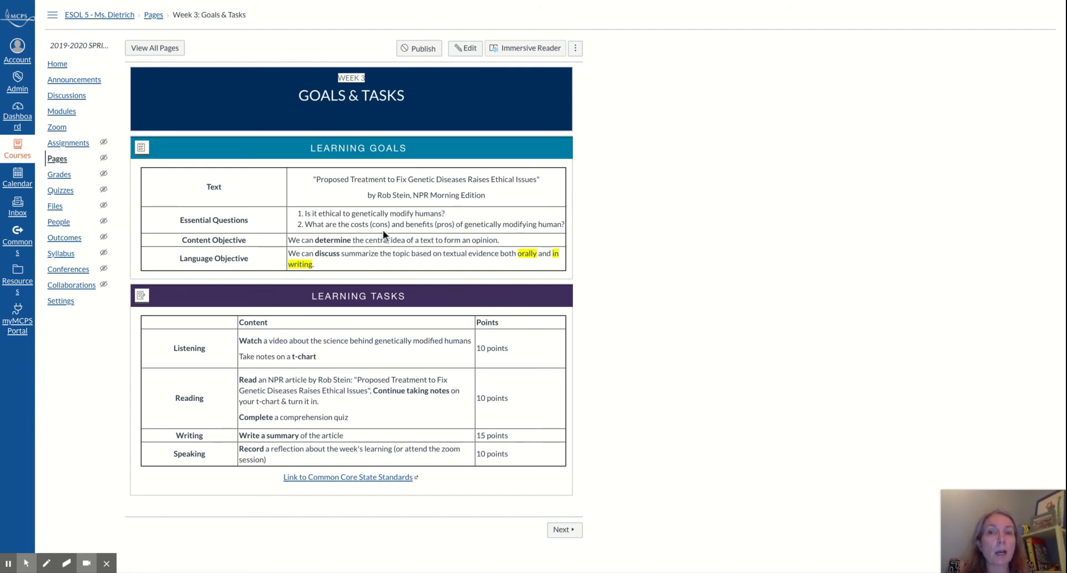
mouse_move(480, 228)
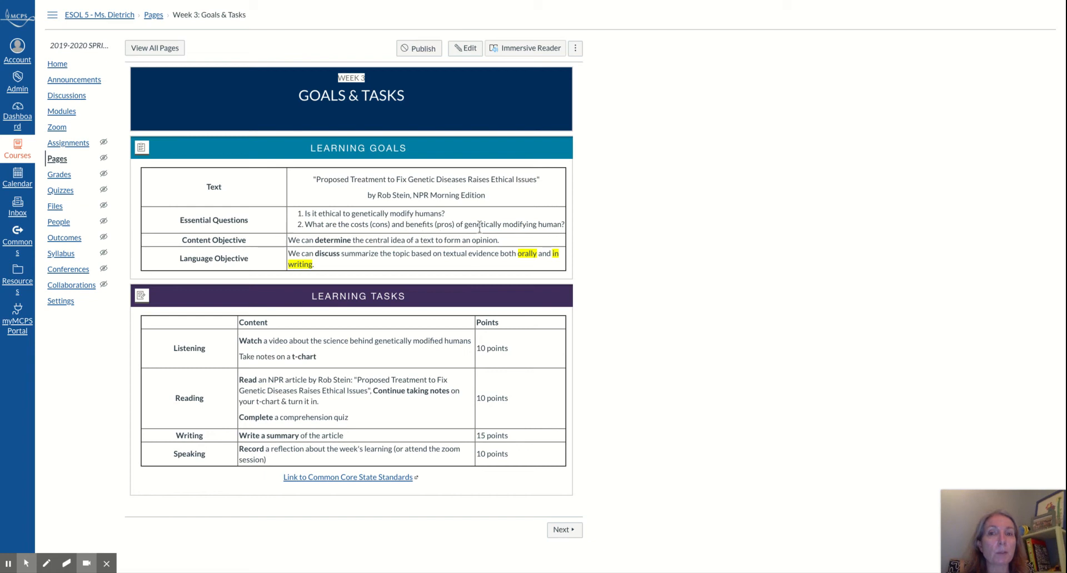
mouse_move(559, 230)
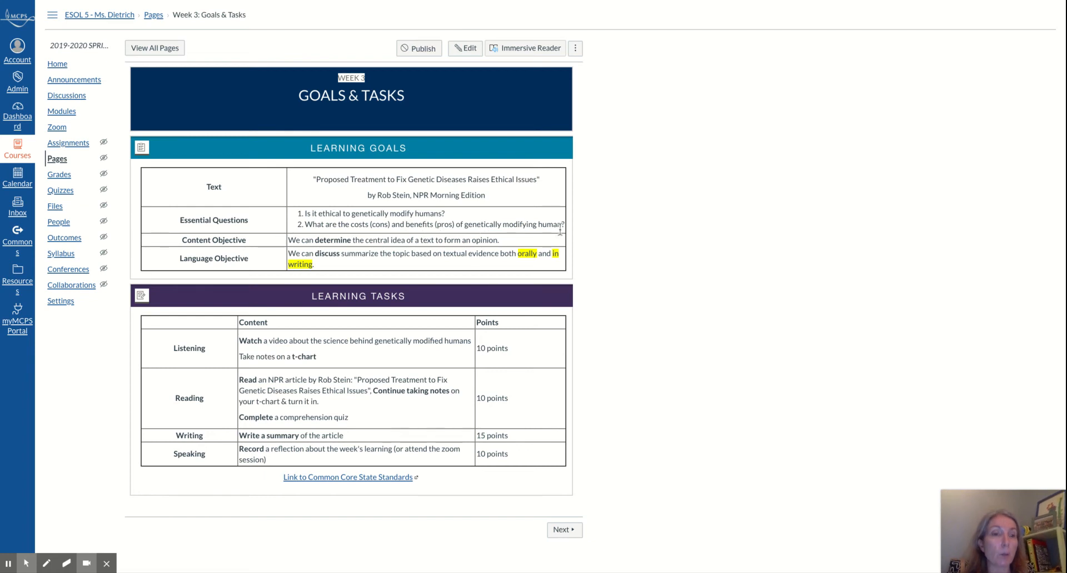
mouse_move(549, 267)
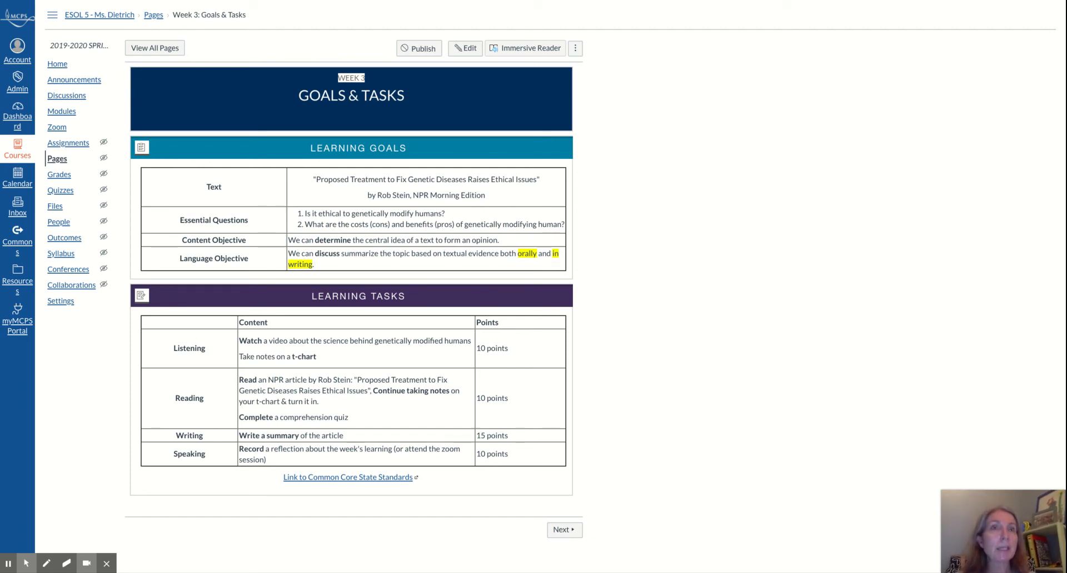
mouse_move(420, 376)
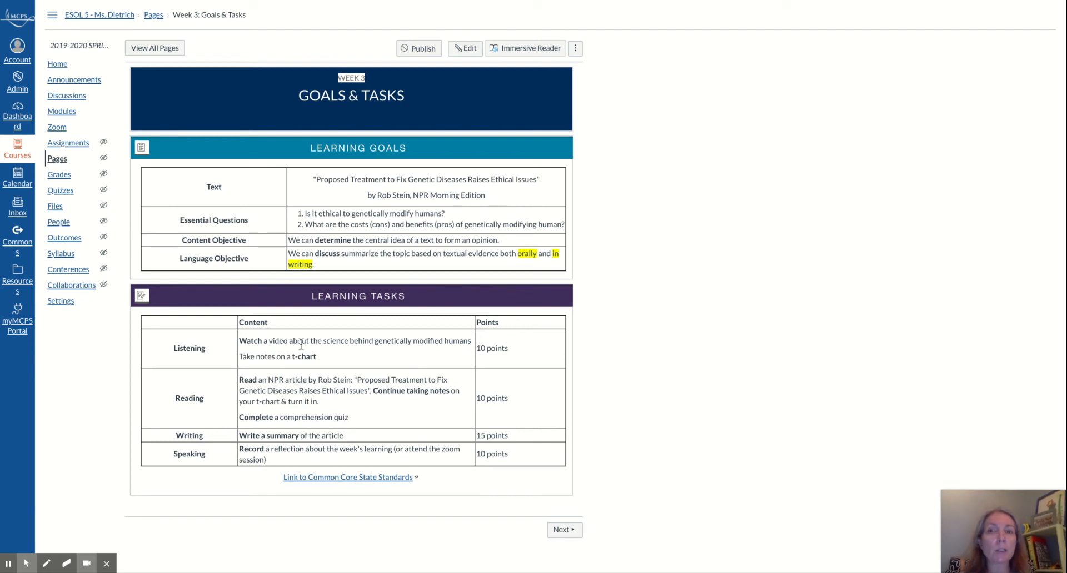
mouse_move(395, 345)
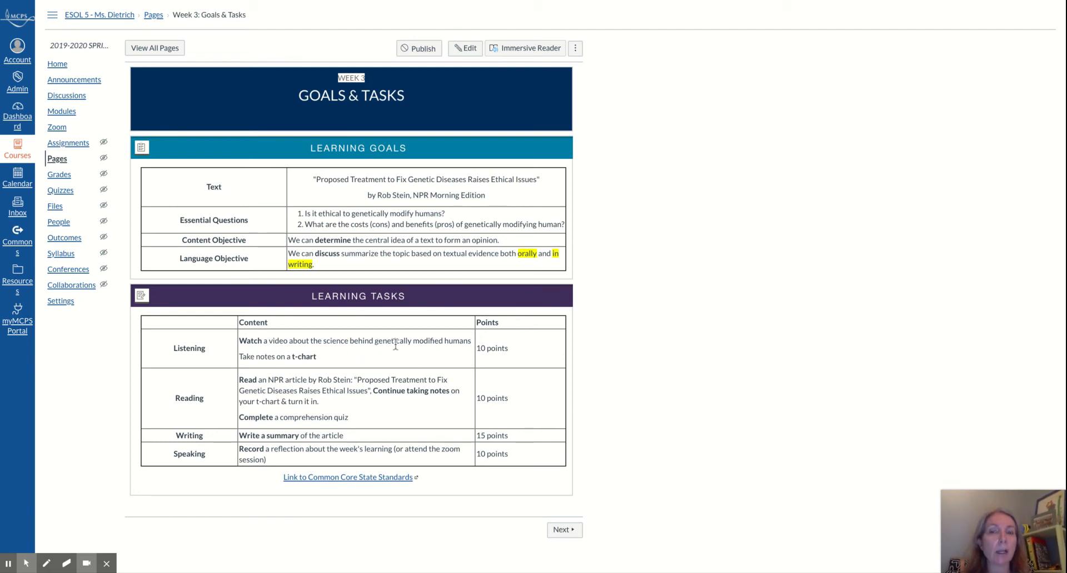
mouse_move(483, 349)
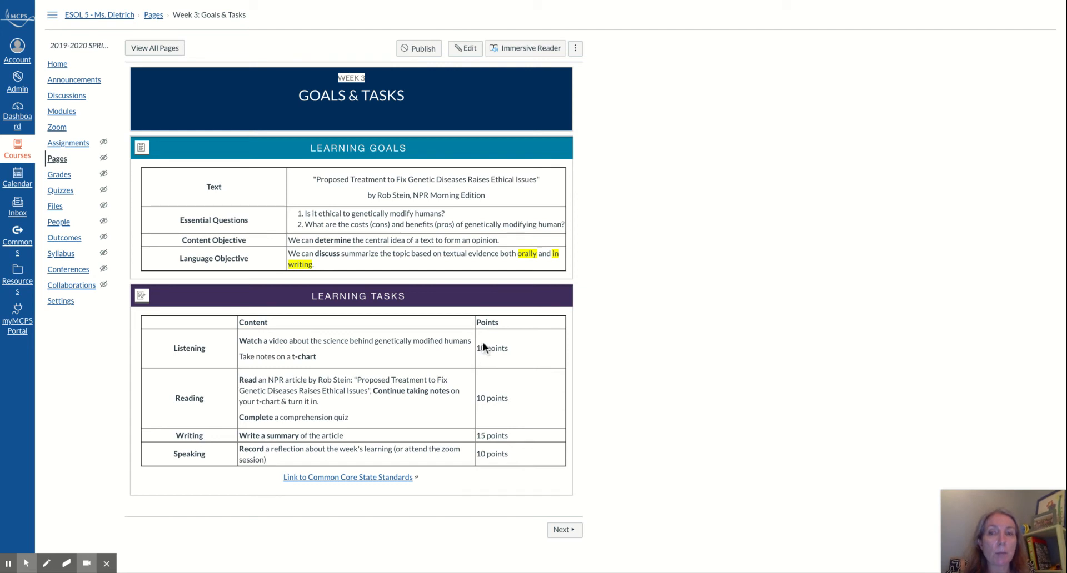
mouse_move(459, 351)
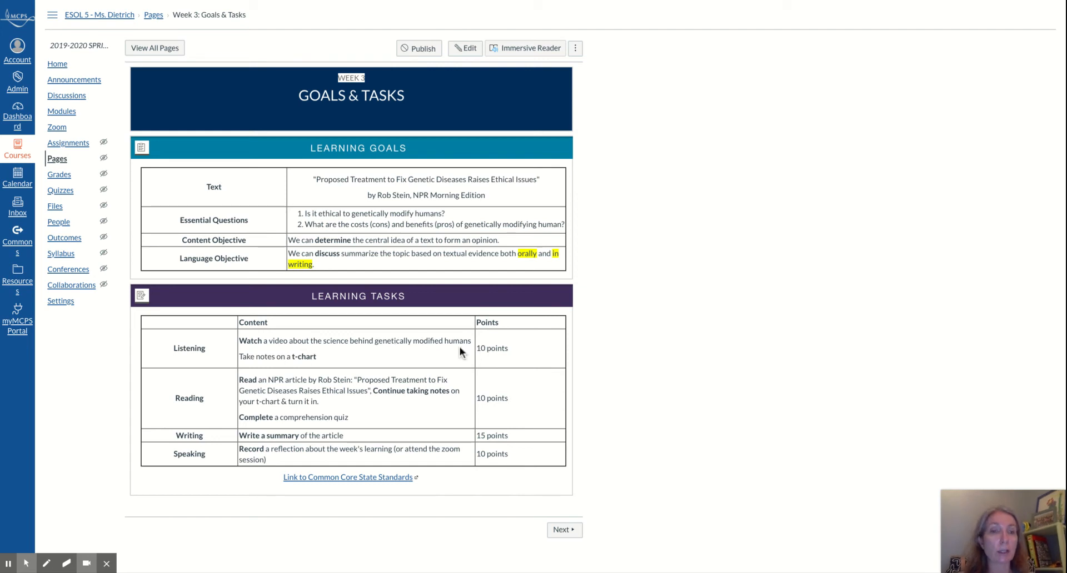
mouse_move(285, 388)
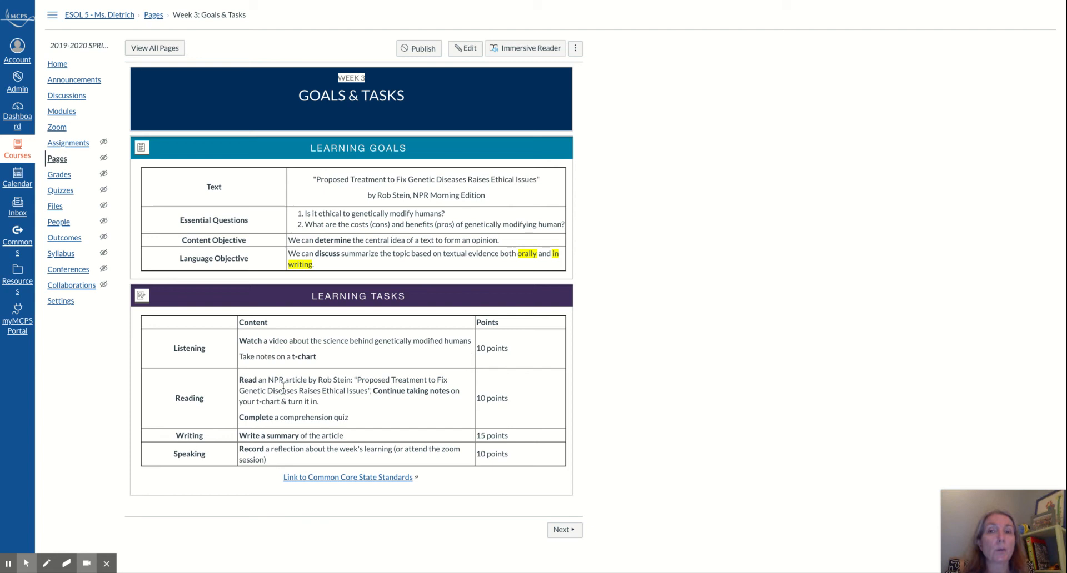
mouse_move(373, 394)
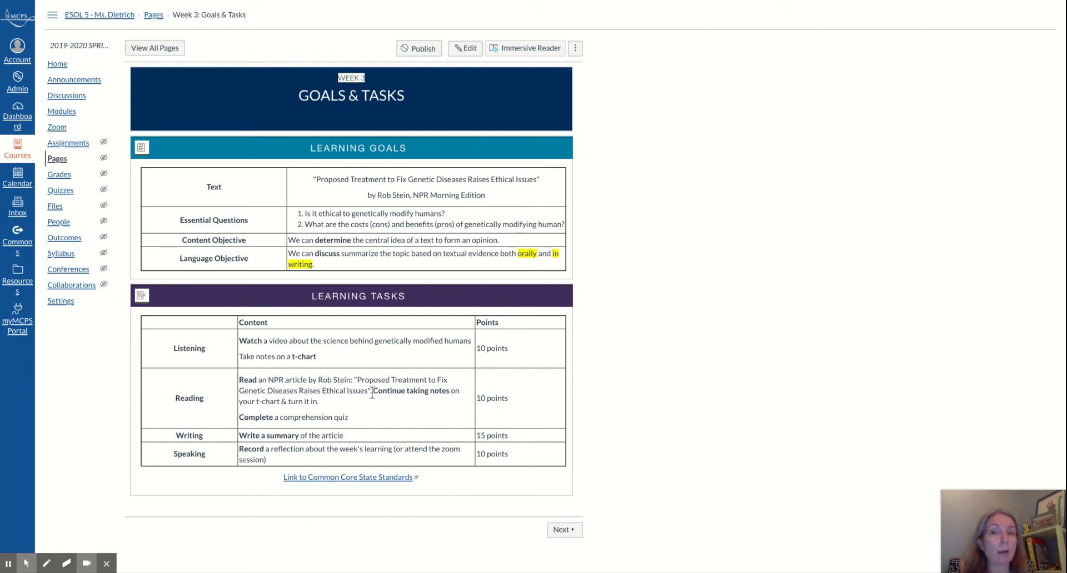
mouse_move(458, 404)
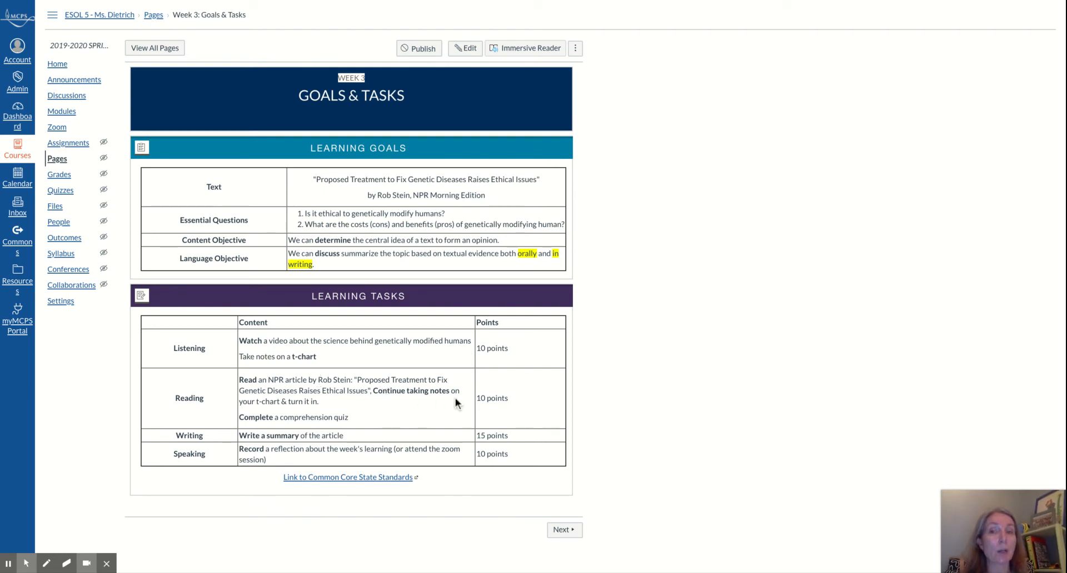
mouse_move(435, 409)
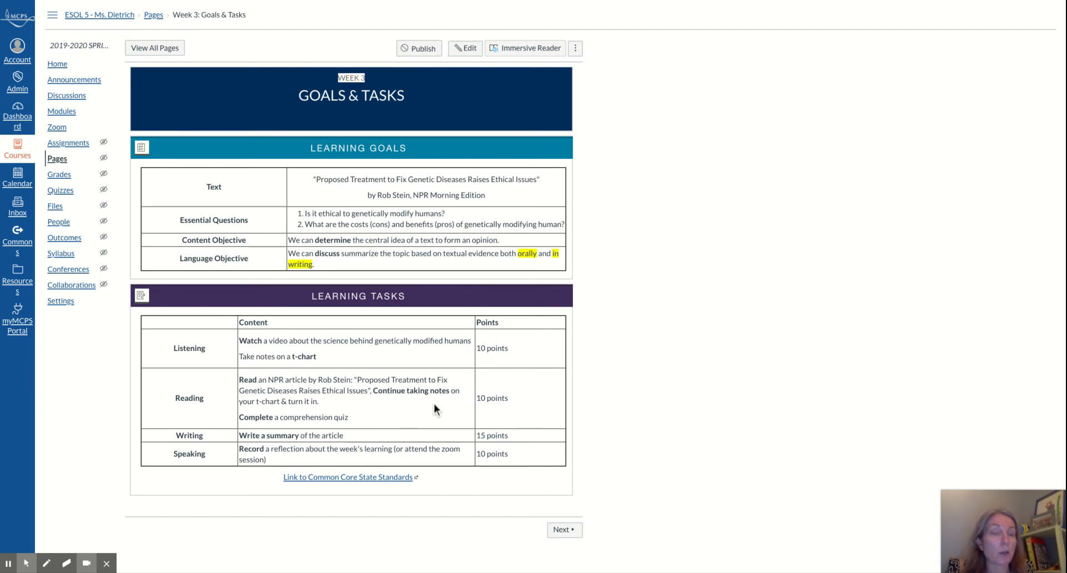
mouse_move(498, 344)
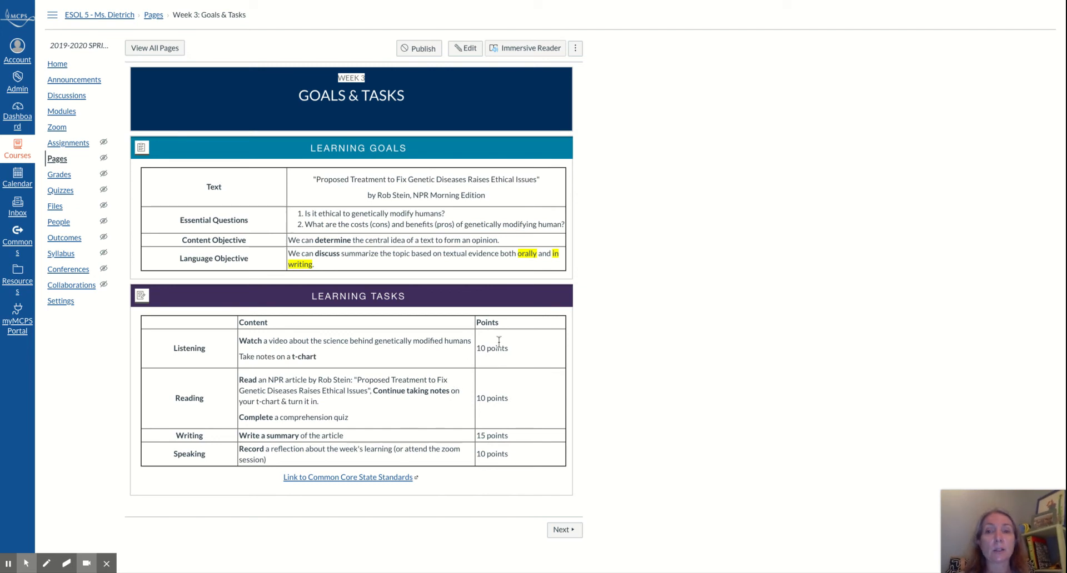
mouse_move(349, 421)
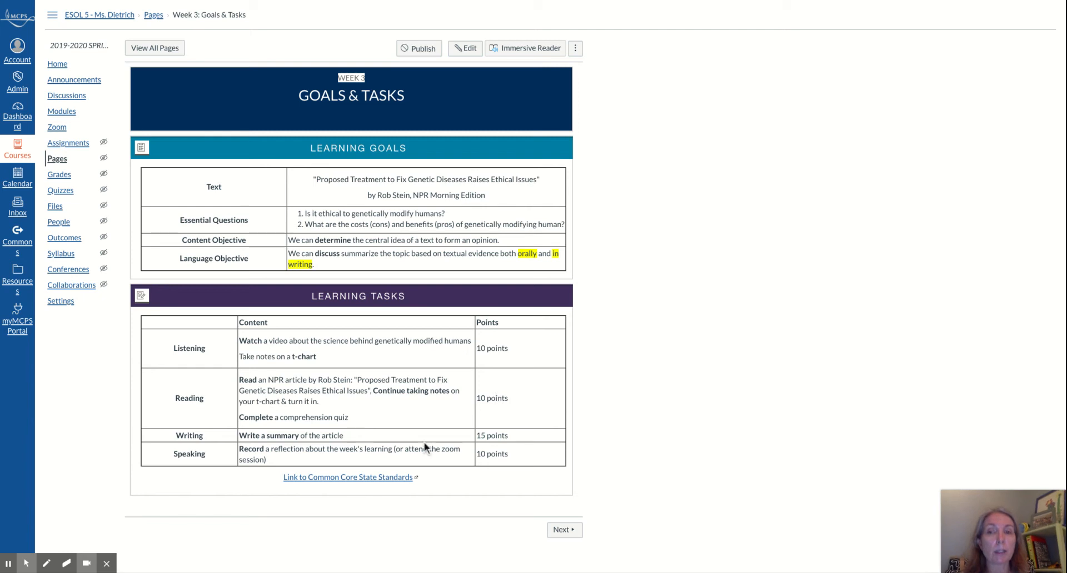
mouse_move(497, 429)
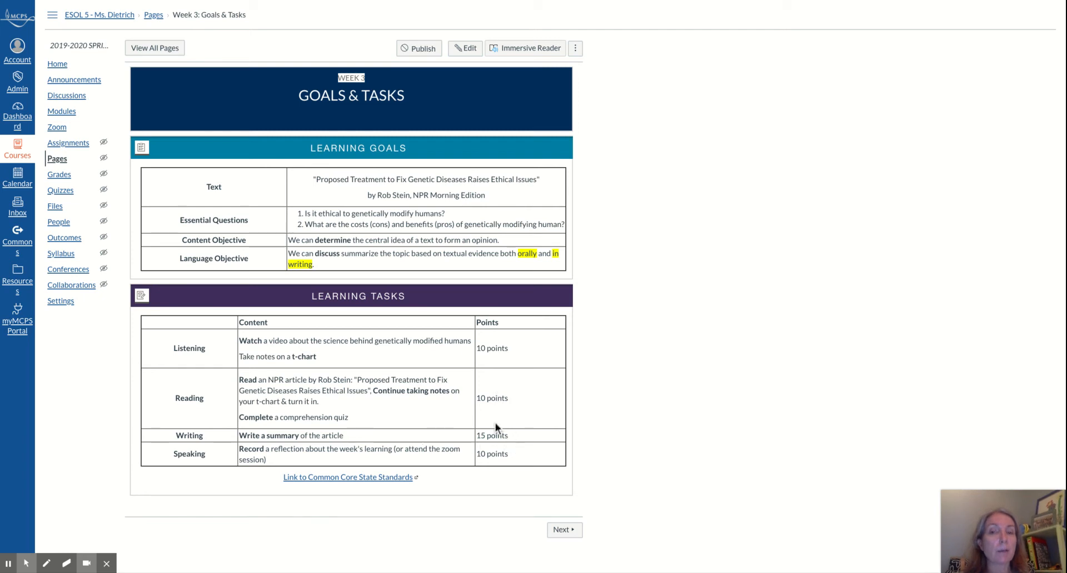
mouse_move(417, 464)
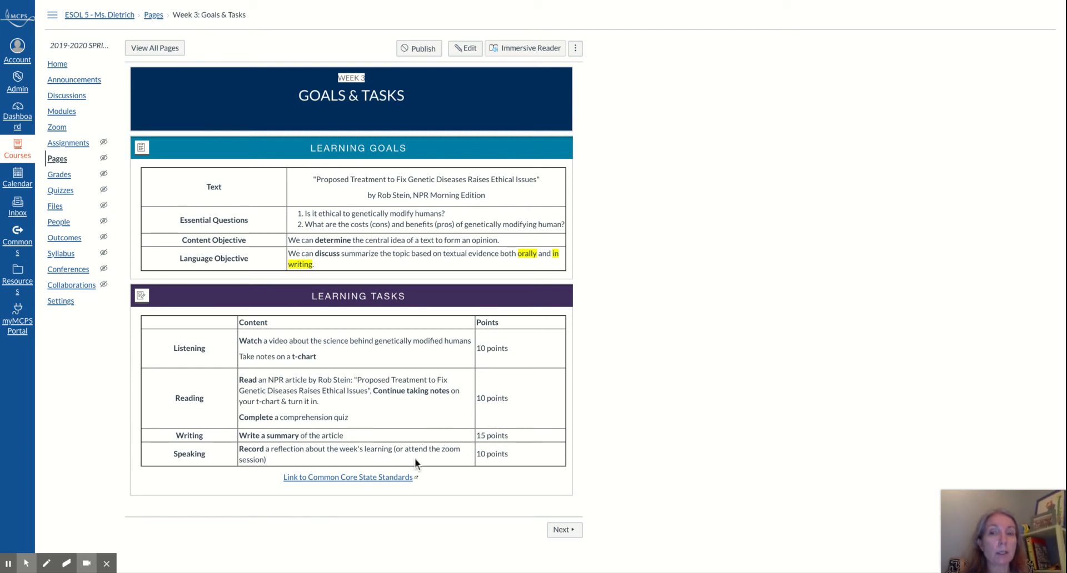
mouse_move(434, 464)
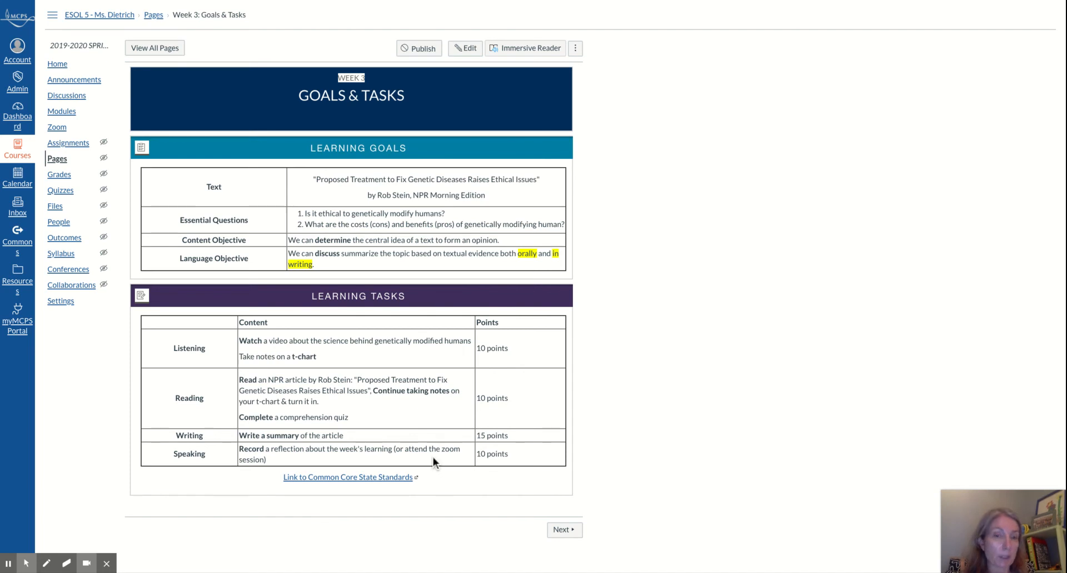
mouse_move(440, 452)
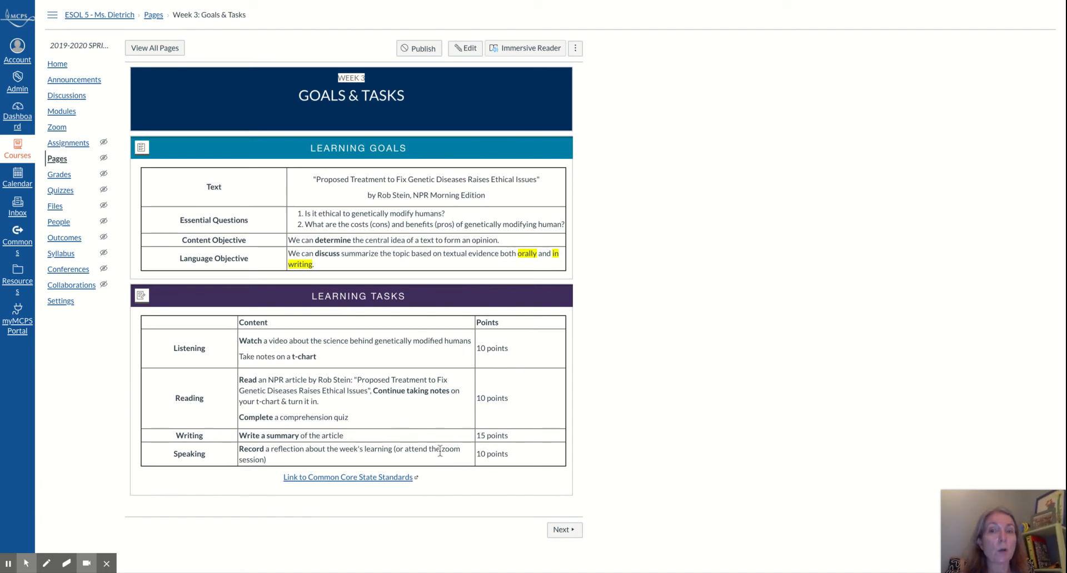
mouse_move(456, 477)
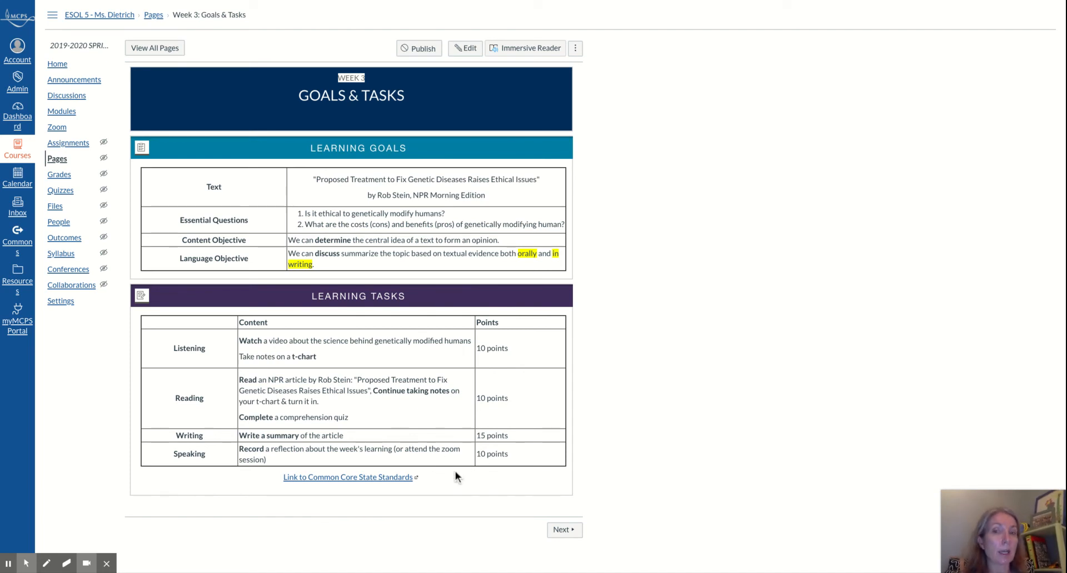
mouse_move(564, 530)
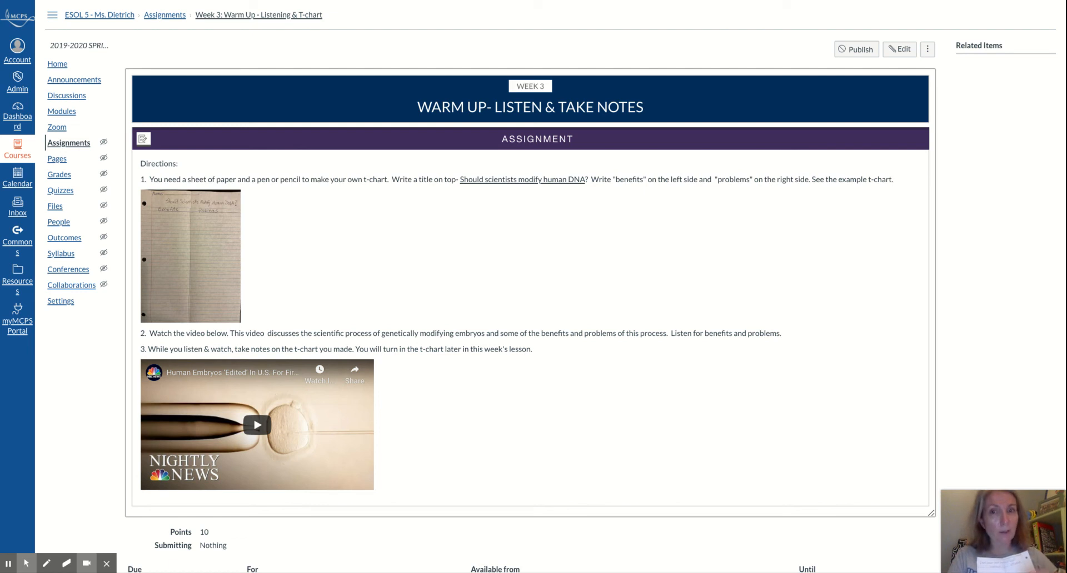
mouse_move(595, 558)
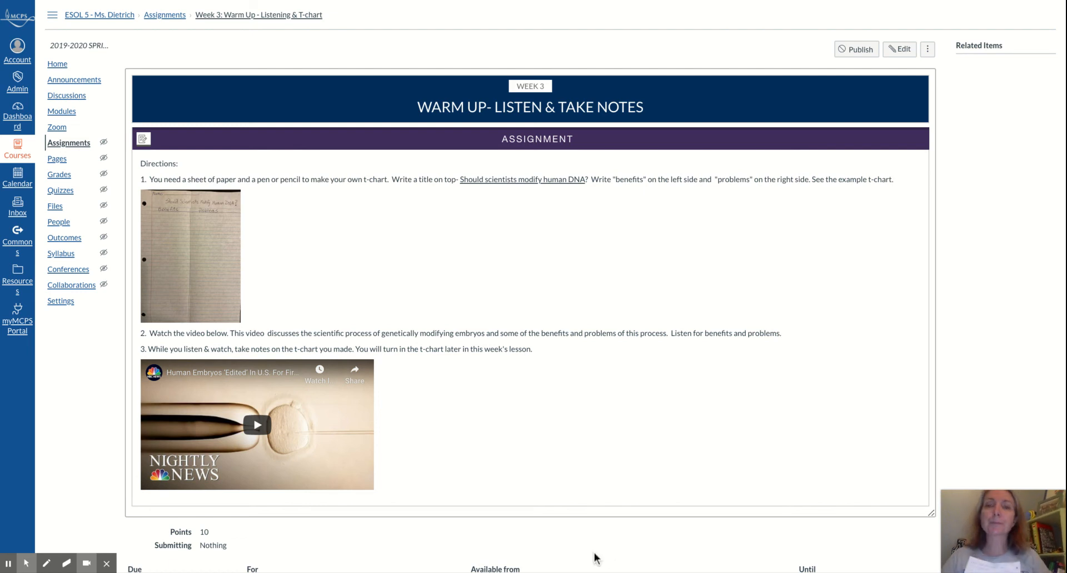
Step: Scroll through the Warm Up assignment's t-chart directions and embryo-editing video
scroll("down", 3)
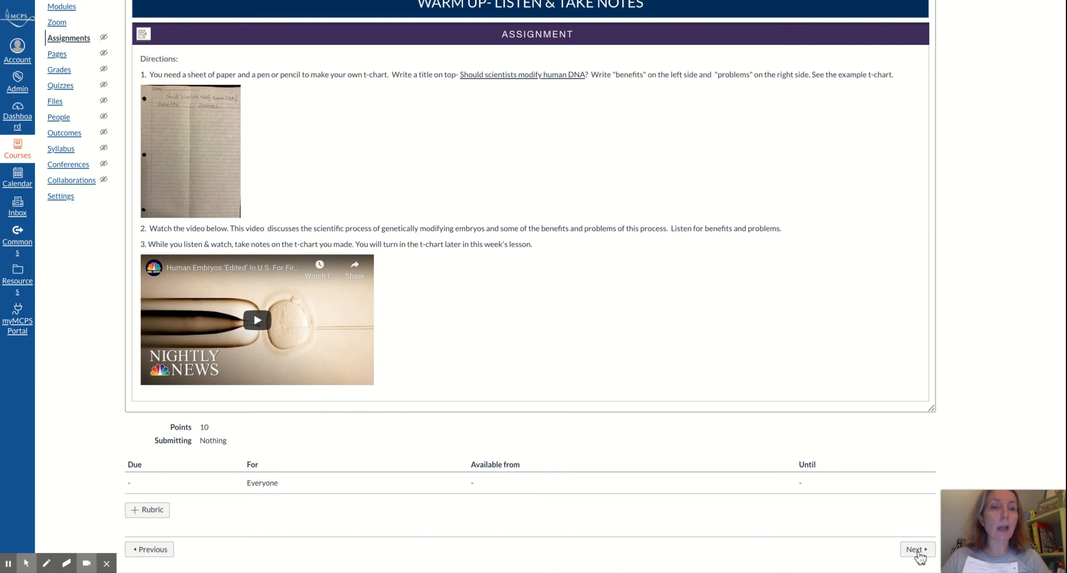
mouse_move(916, 550)
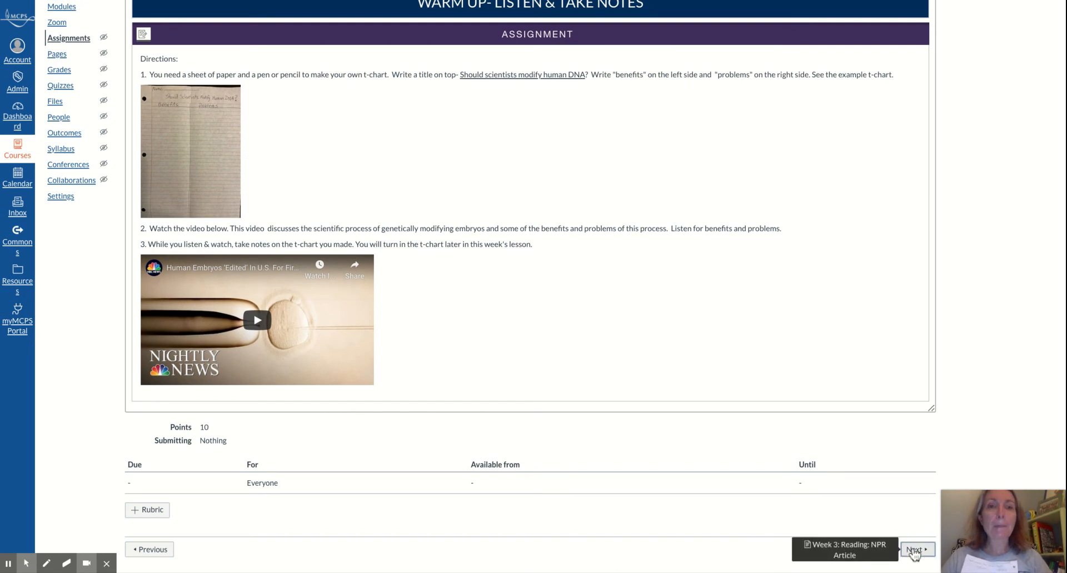
Step: Open the Week 3 NPR Article reading page and scroll through its directions and vocabulary review
left_click(916, 550)
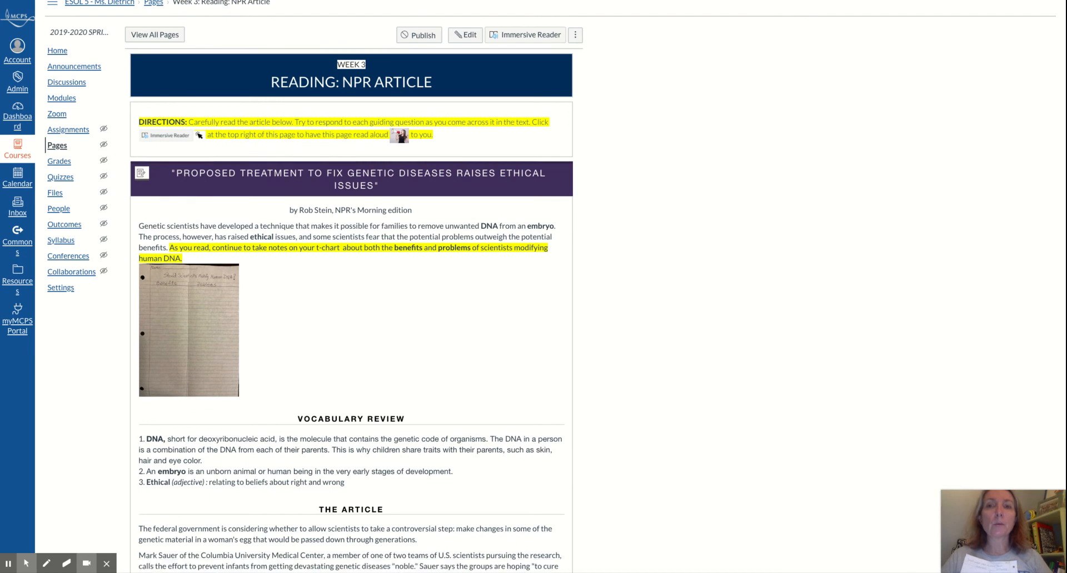
scroll("down", 3)
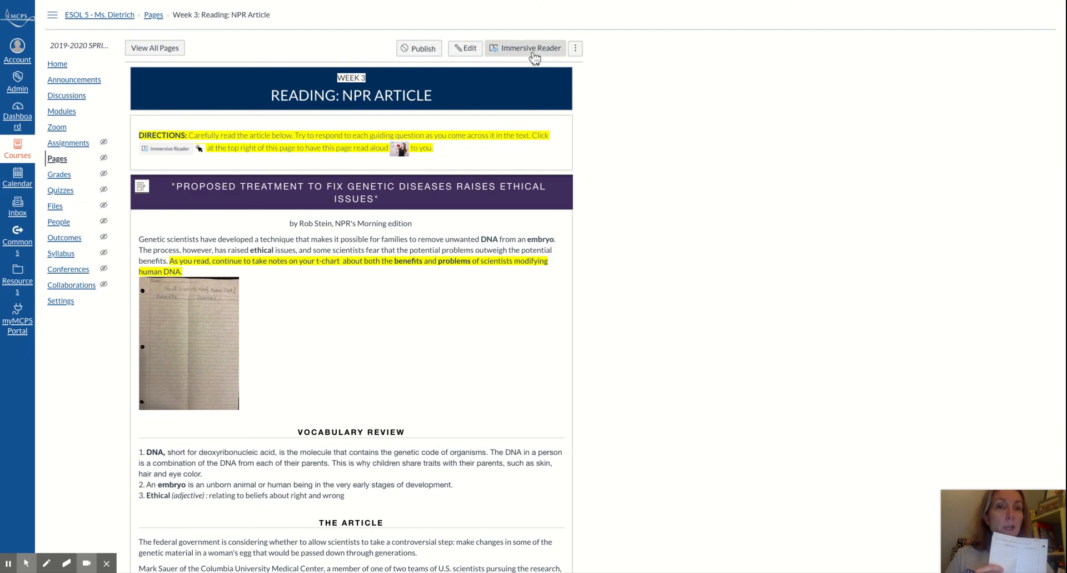
mouse_move(657, 353)
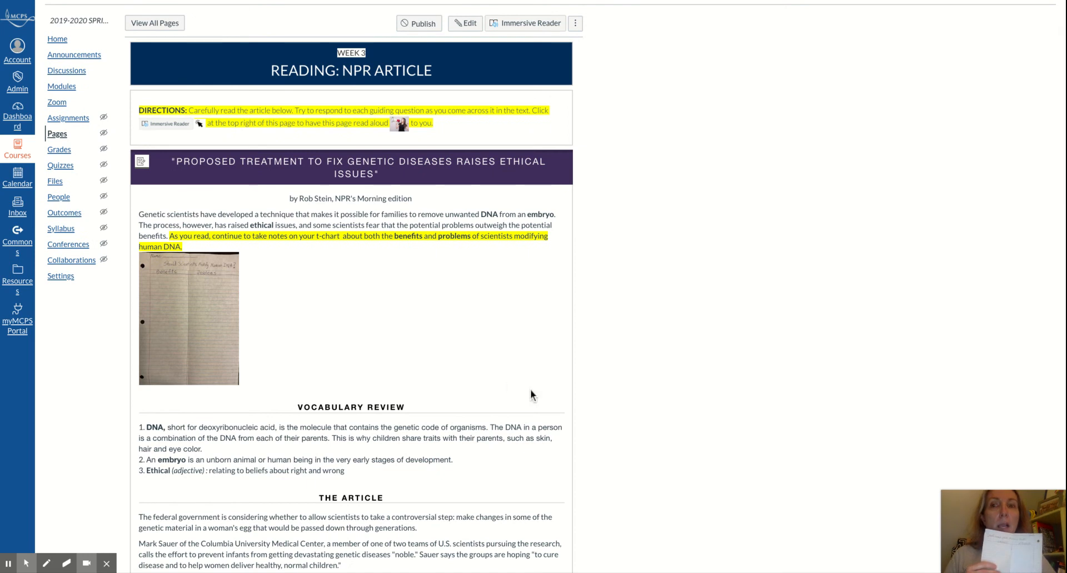
mouse_move(437, 333)
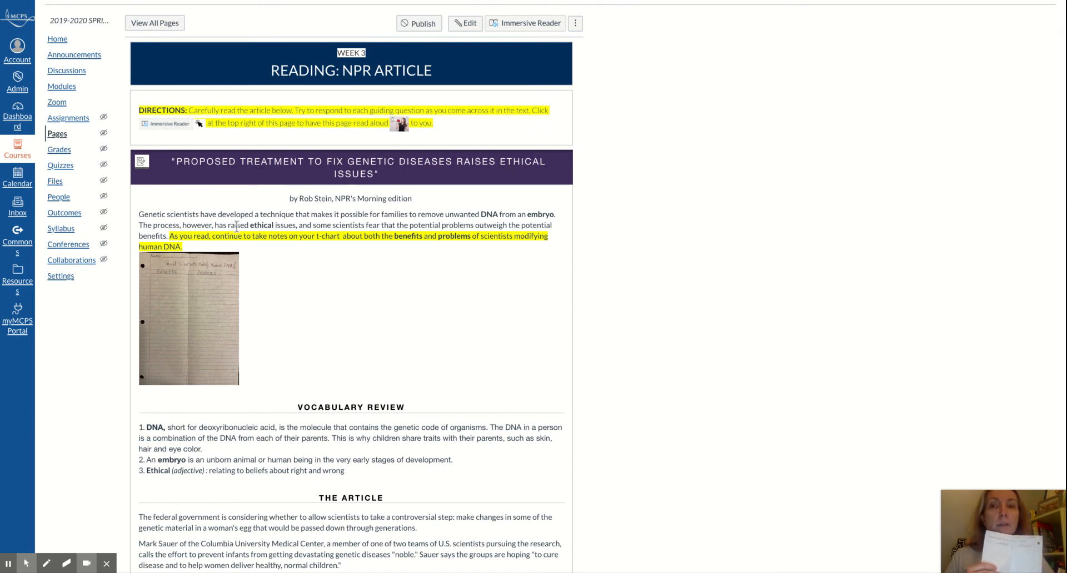
mouse_move(379, 225)
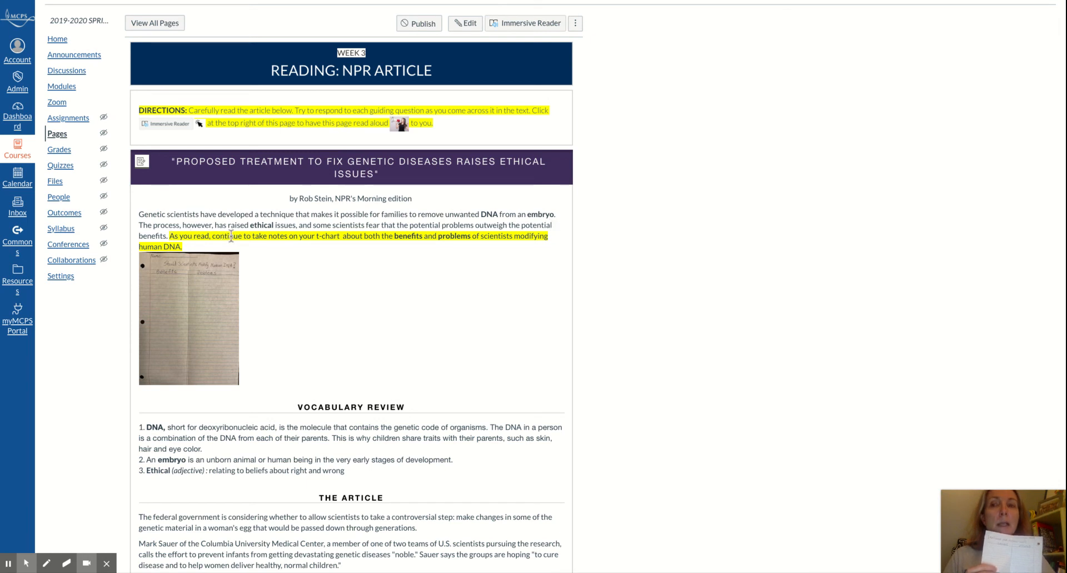
mouse_move(354, 224)
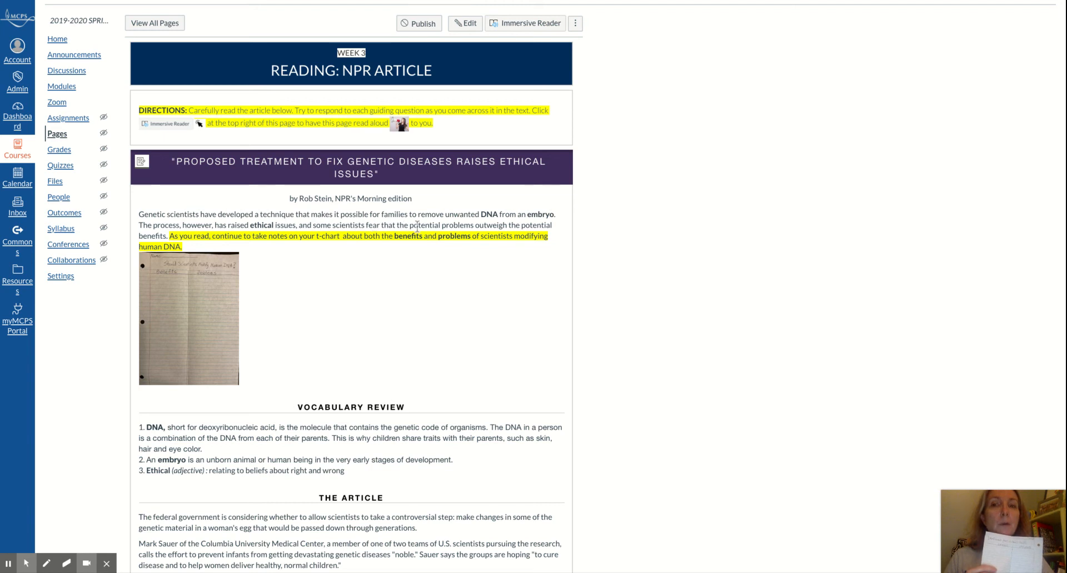
mouse_move(503, 224)
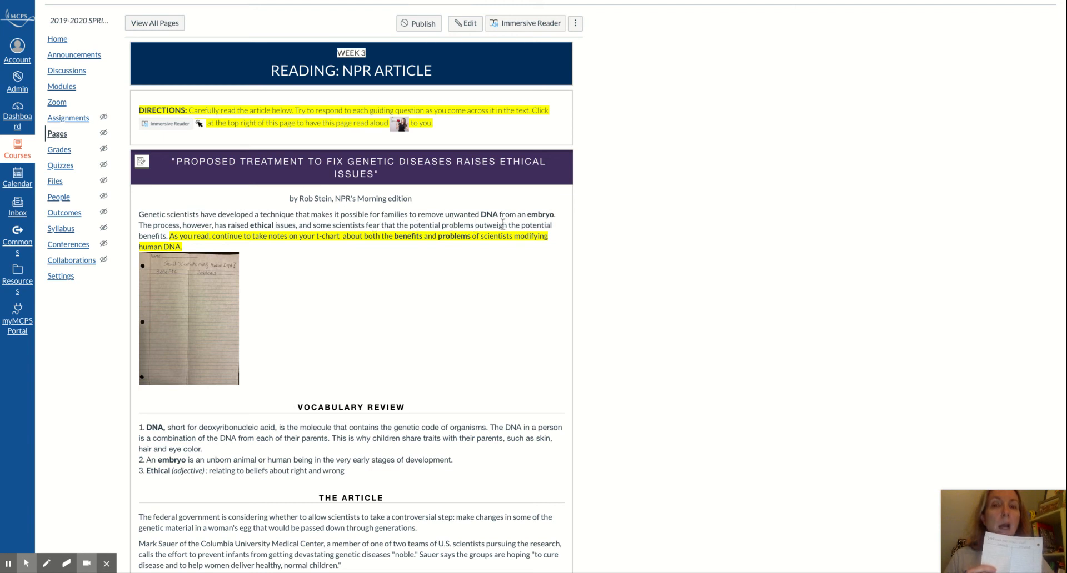
mouse_move(238, 255)
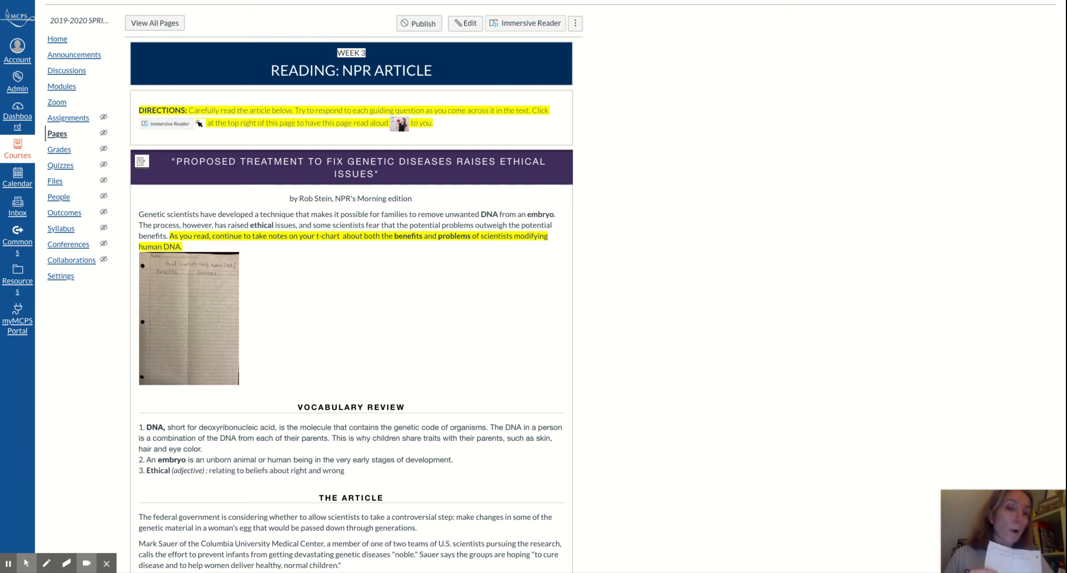
mouse_move(33, 122)
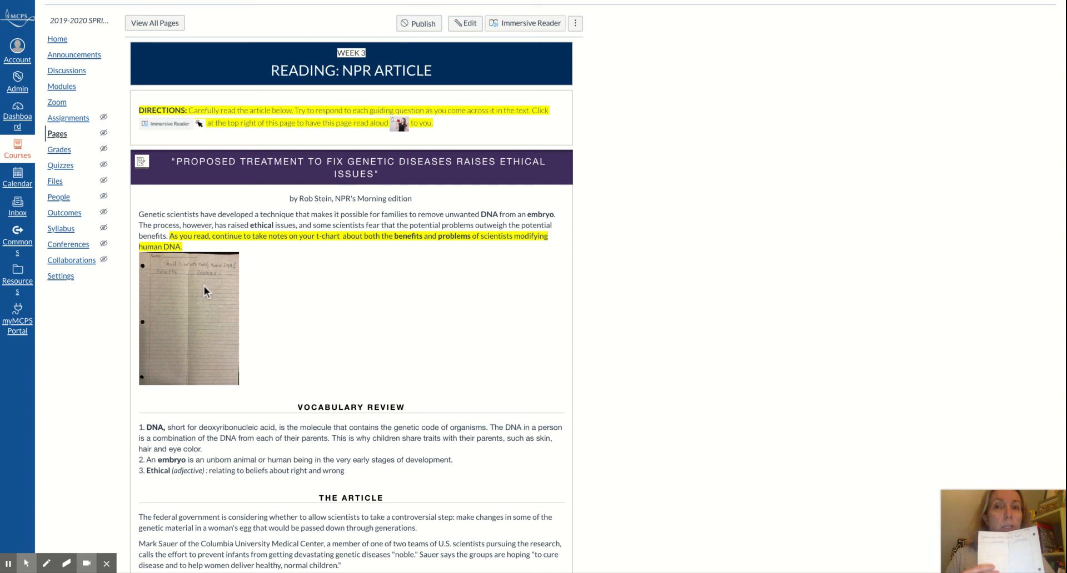
mouse_move(235, 315)
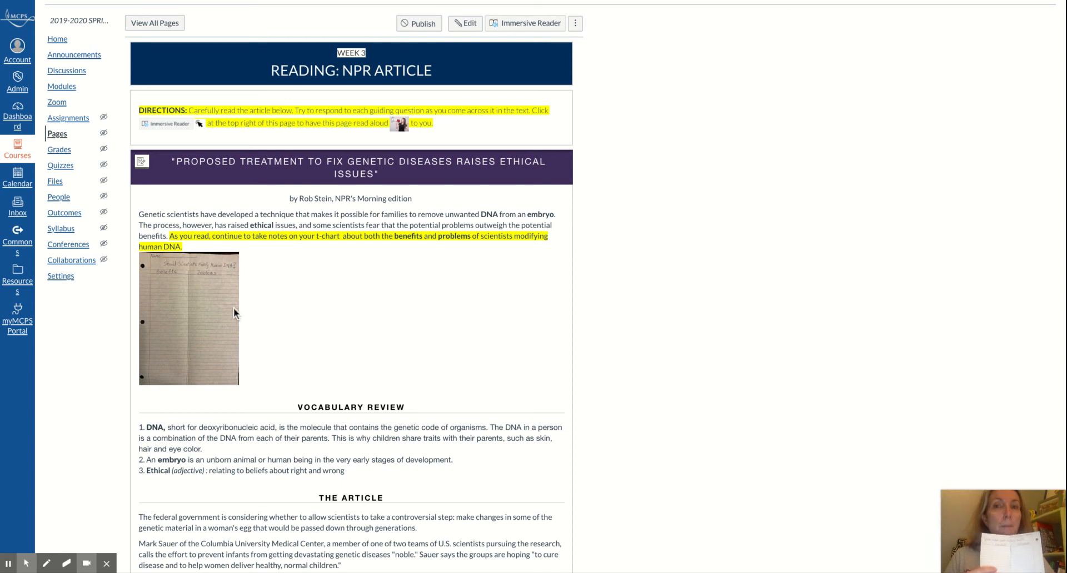
mouse_move(271, 317)
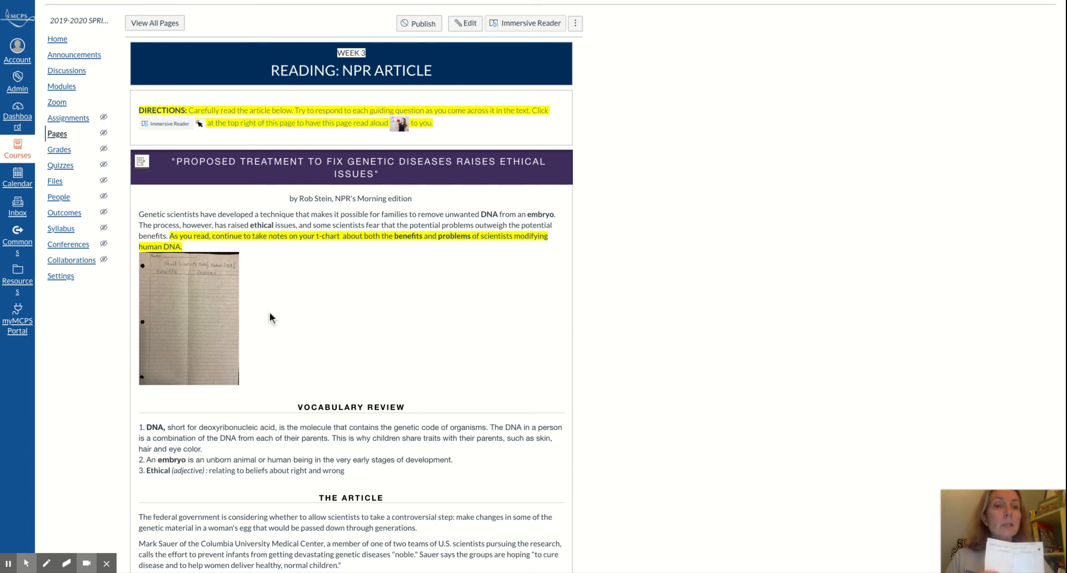
scroll("down", 3)
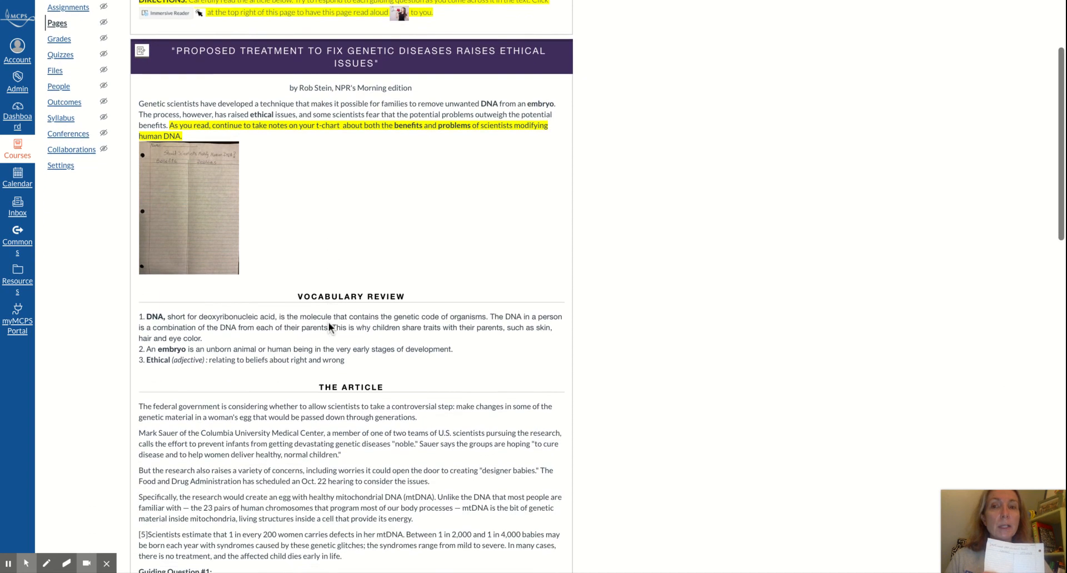
scroll("down", 3)
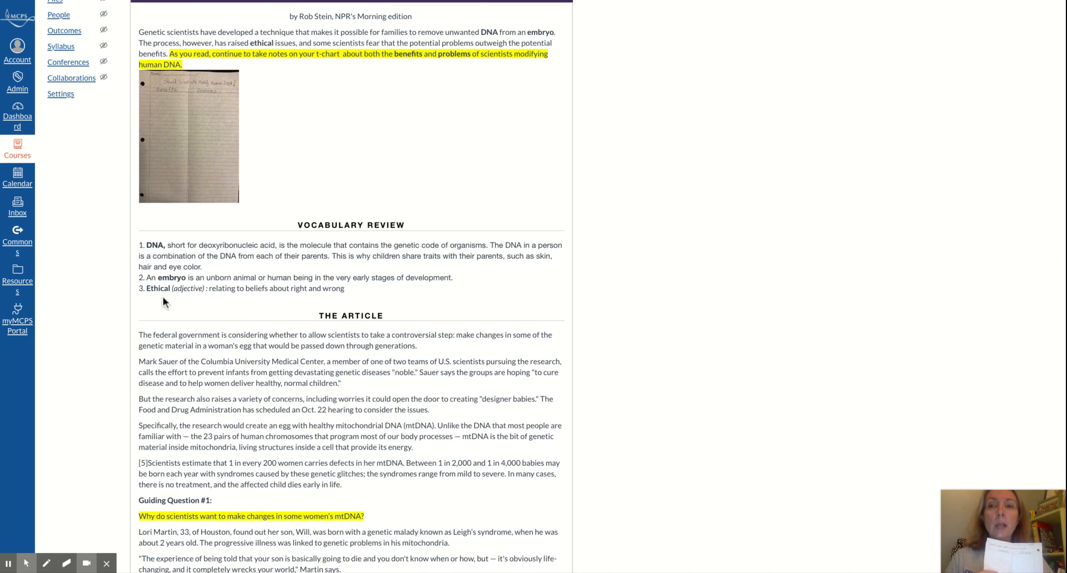
mouse_move(164, 253)
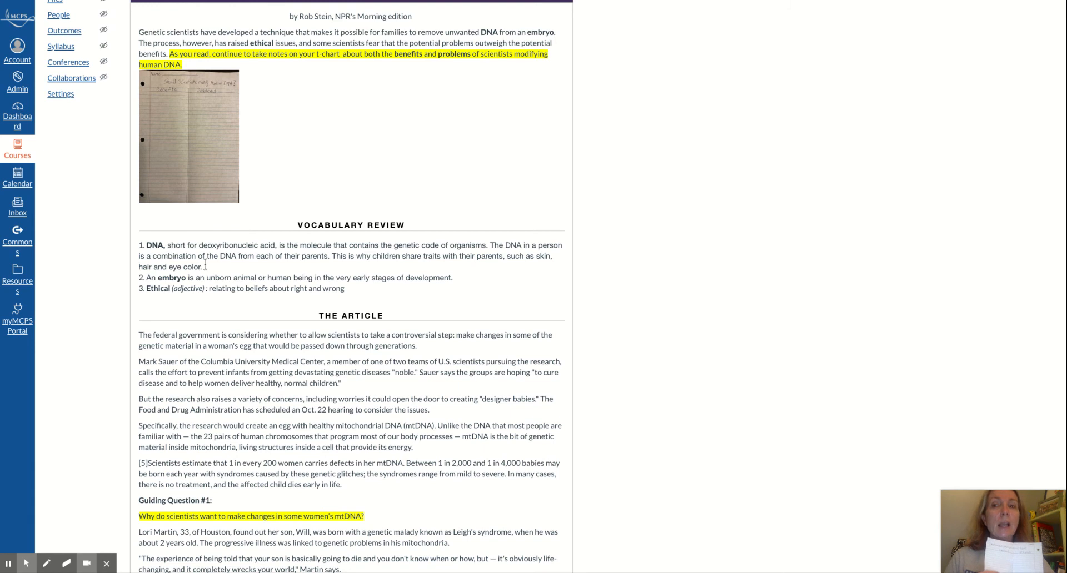
scroll("down", 3)
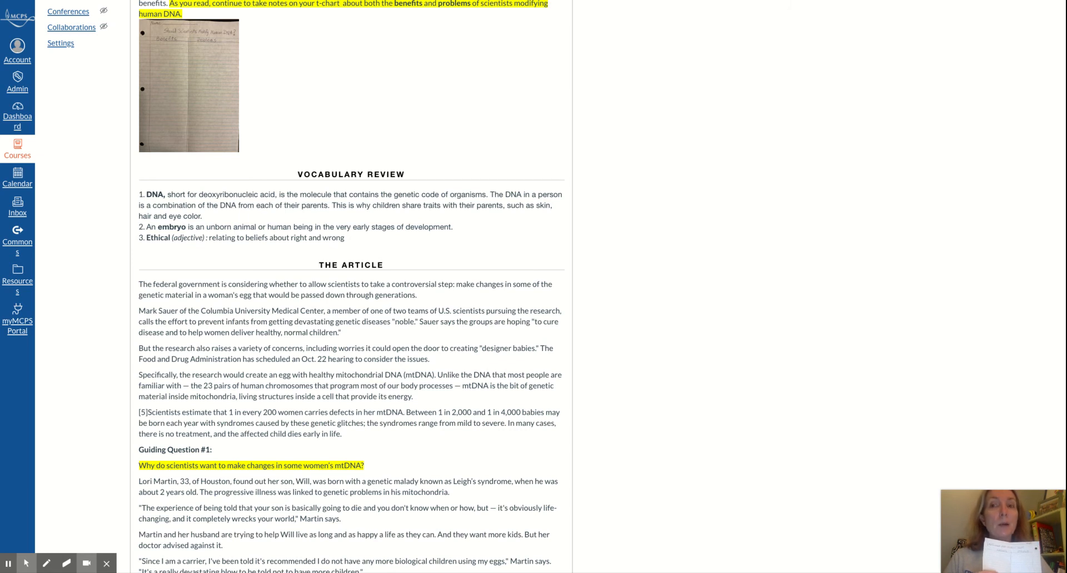
mouse_move(327, 192)
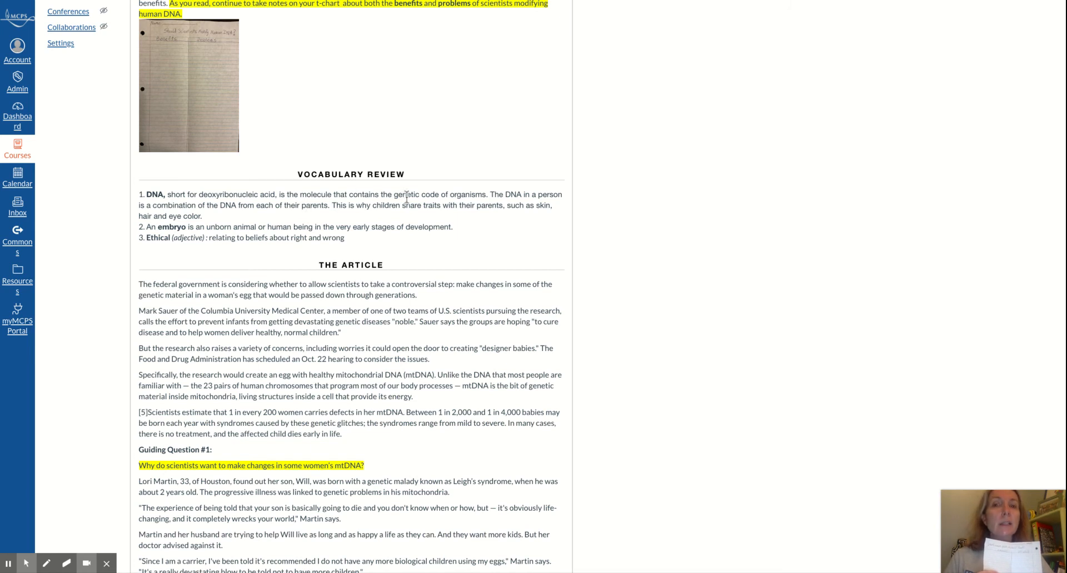
mouse_move(474, 196)
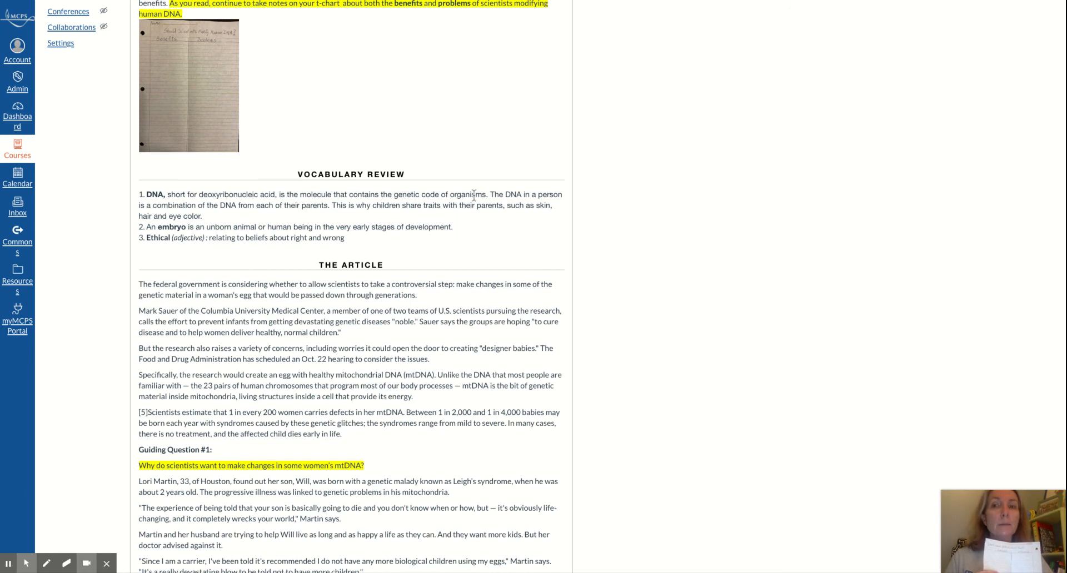
mouse_move(485, 226)
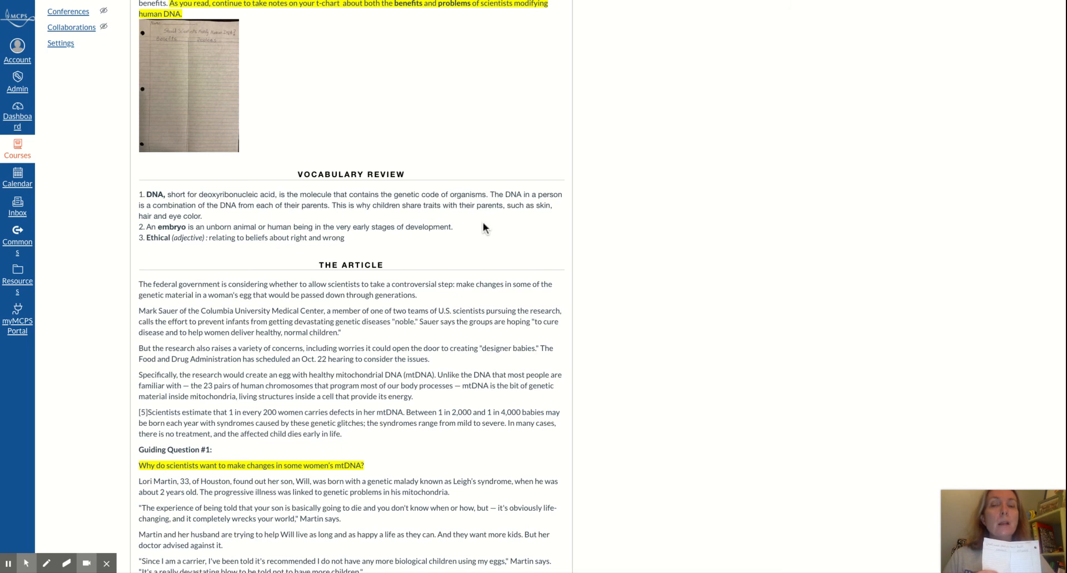
mouse_move(479, 233)
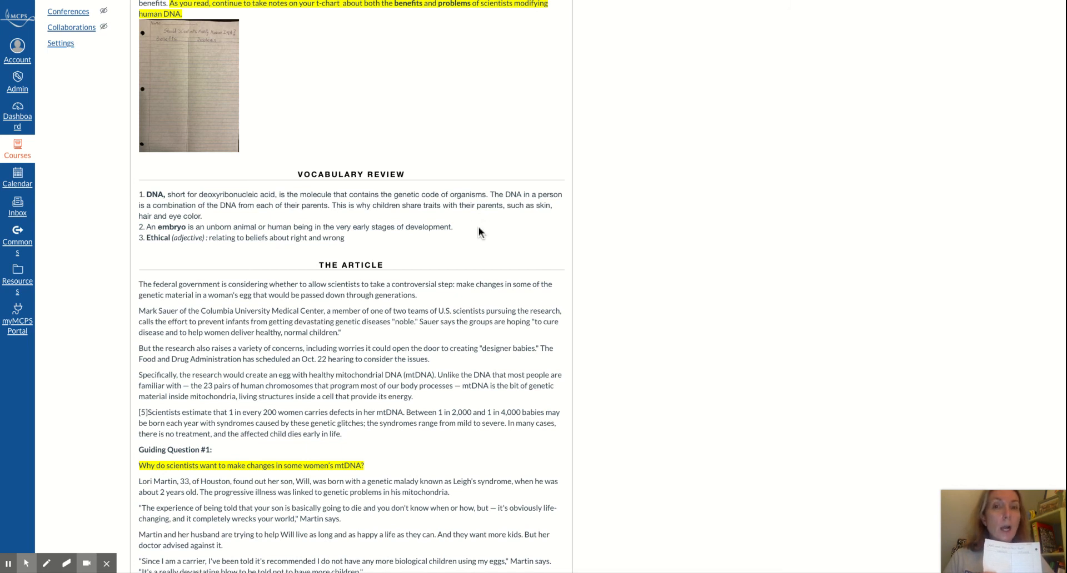
mouse_move(488, 231)
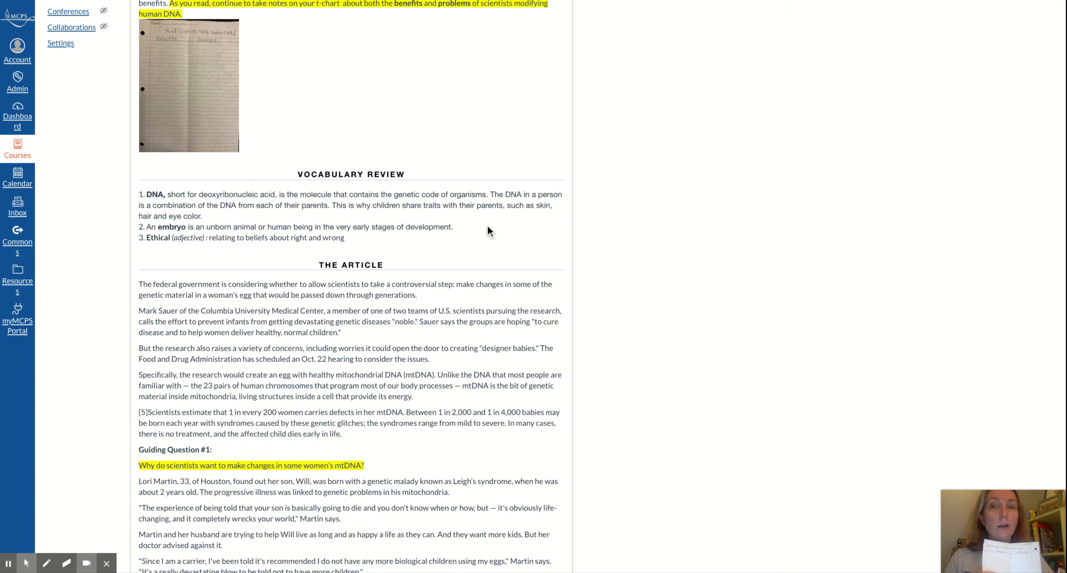
mouse_move(152, 237)
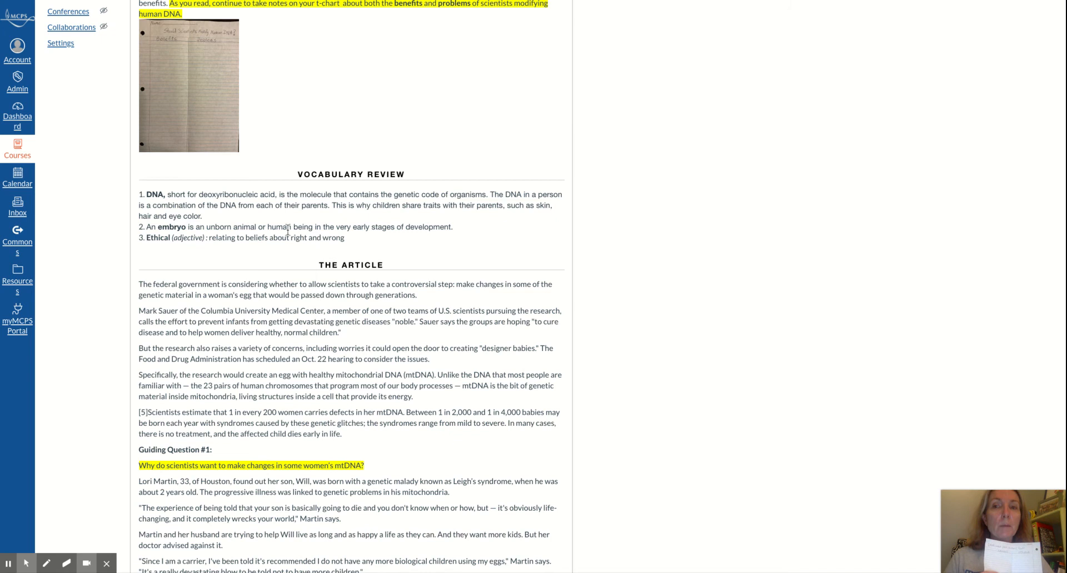
mouse_move(380, 239)
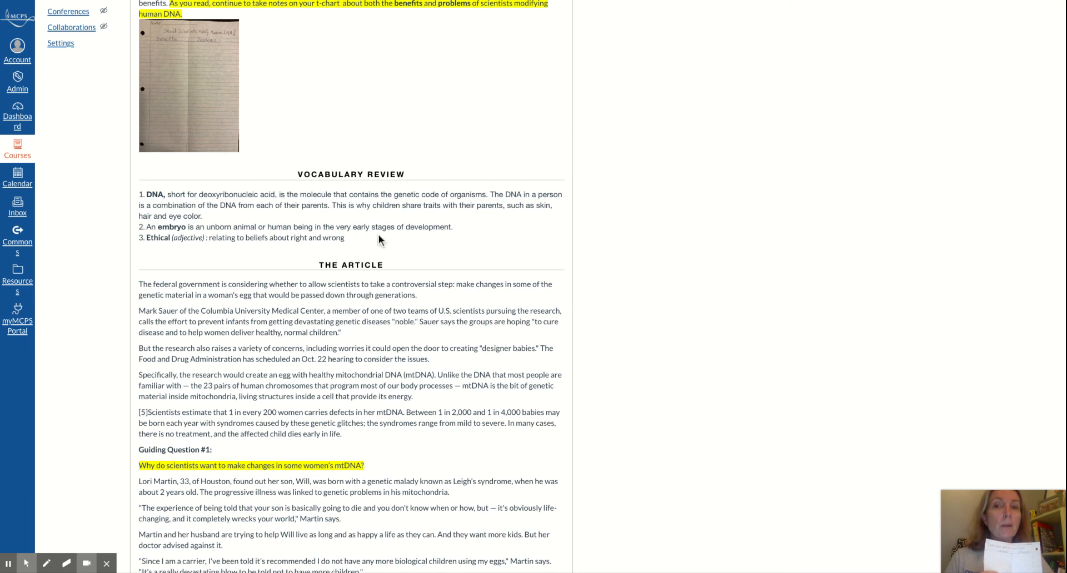
mouse_move(443, 239)
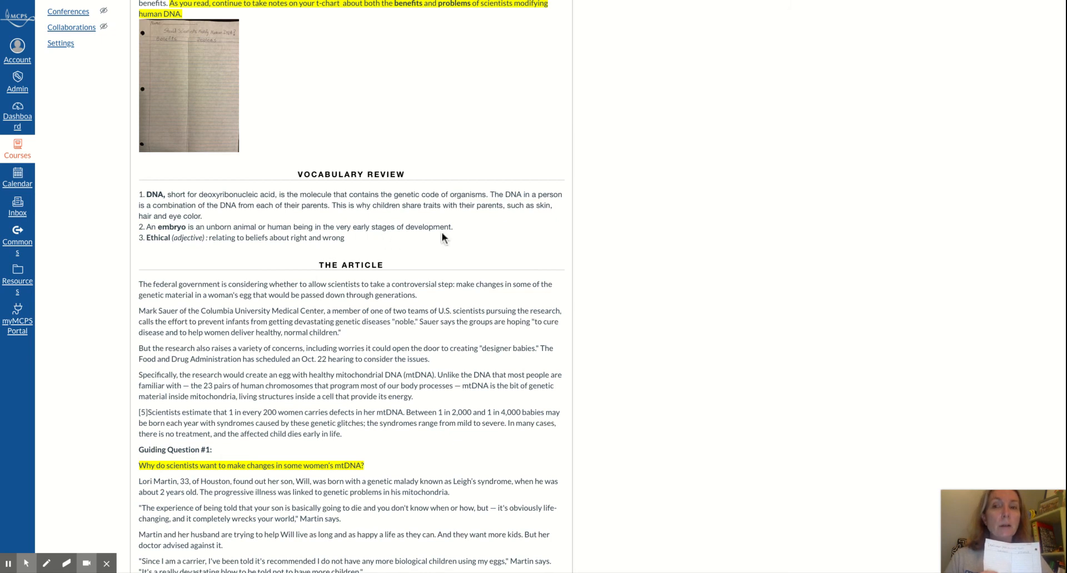
mouse_move(217, 254)
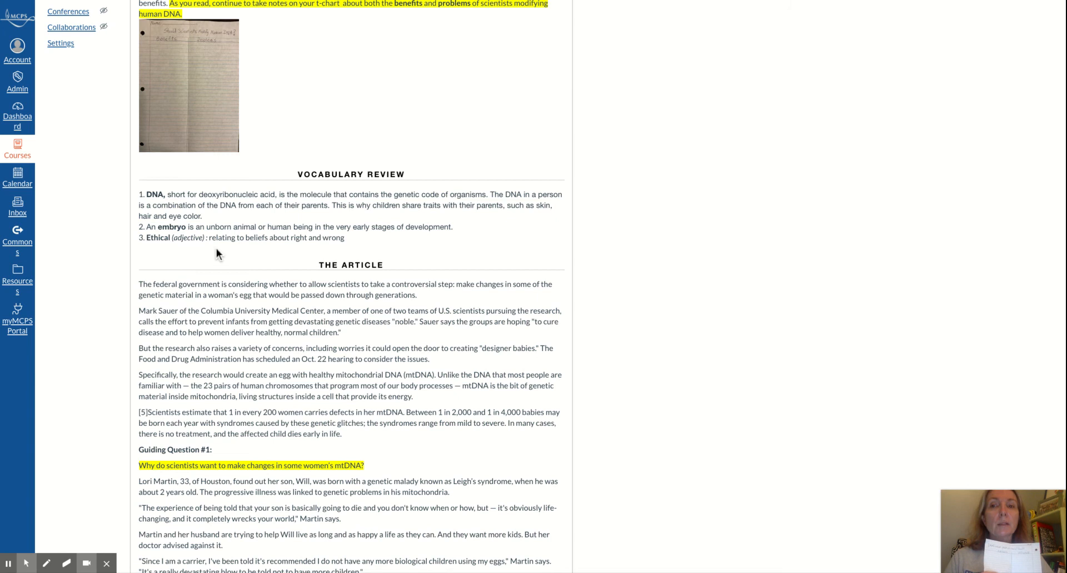
mouse_move(305, 249)
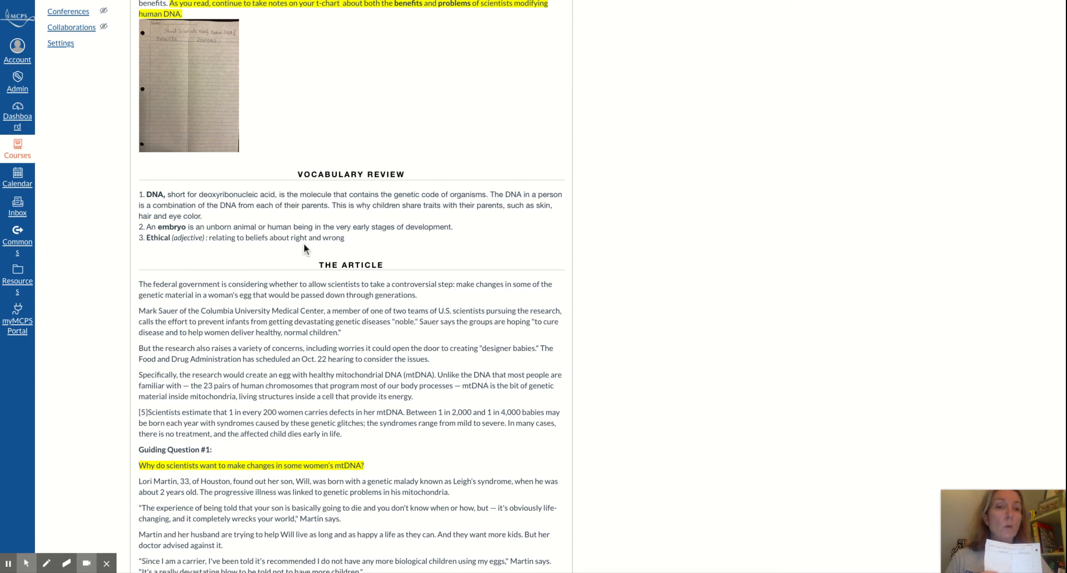
mouse_move(305, 249)
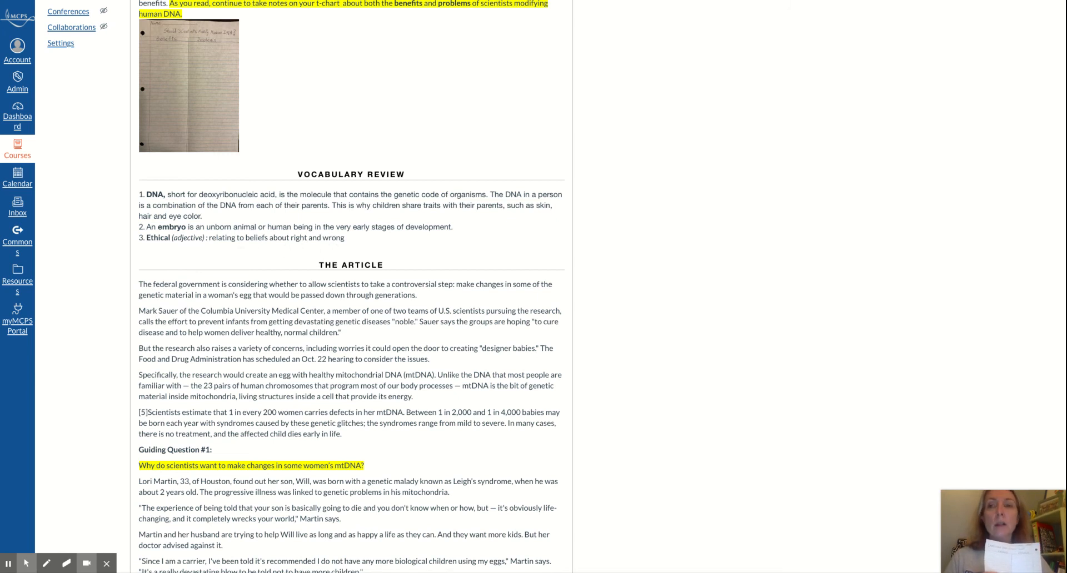
Step: Scroll through Guiding Questions #4 and #5 to the check-for-understanding prompt
scroll("down", 3)
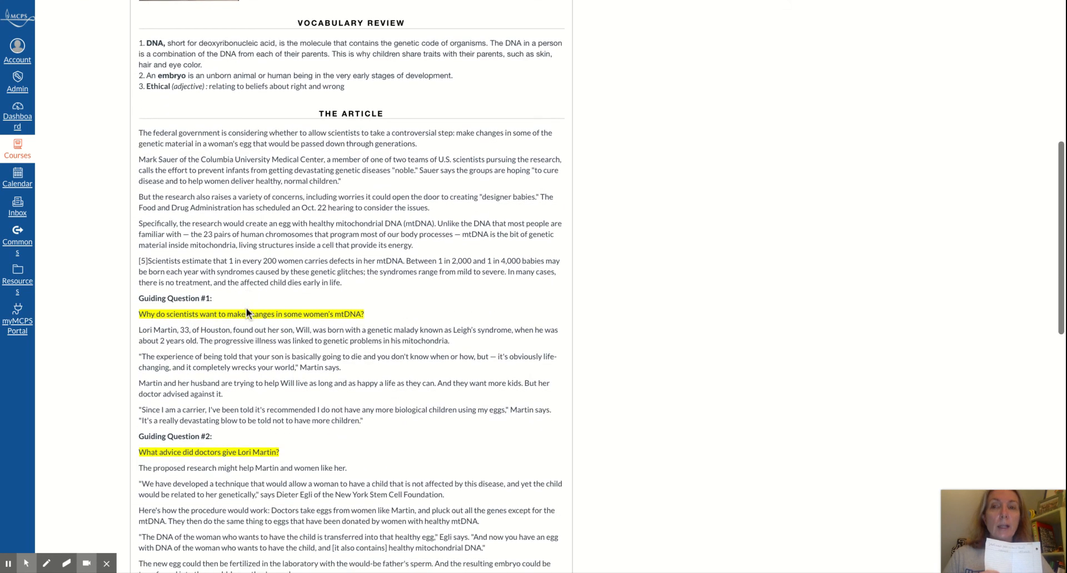
mouse_move(260, 325)
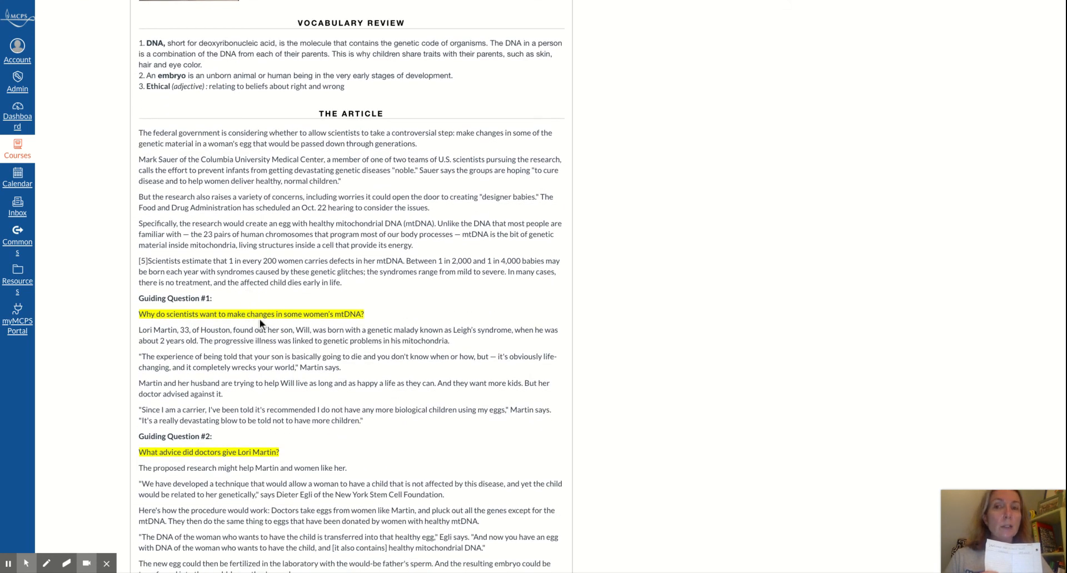
mouse_move(325, 313)
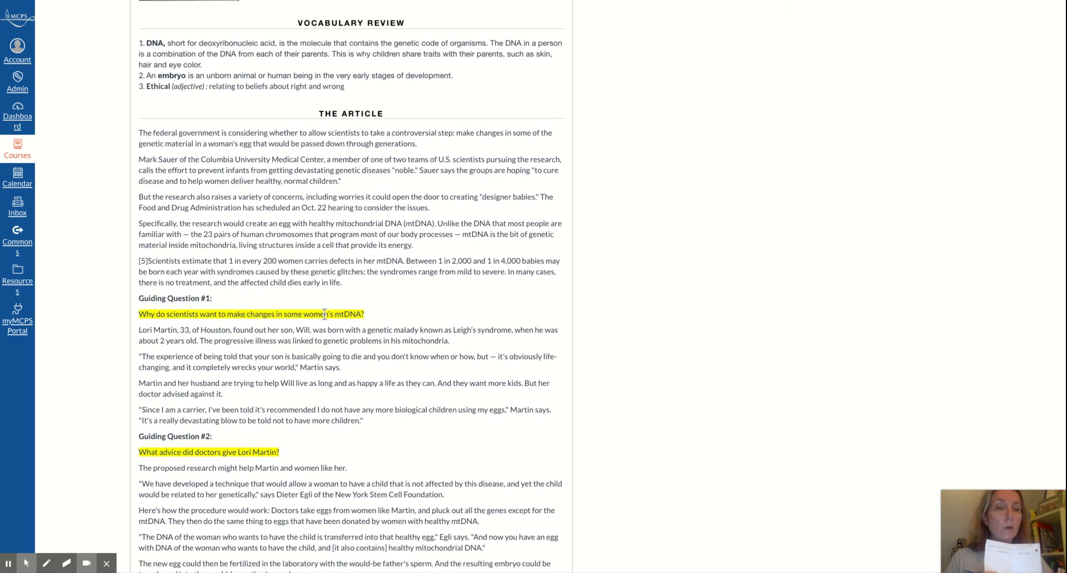
mouse_move(324, 324)
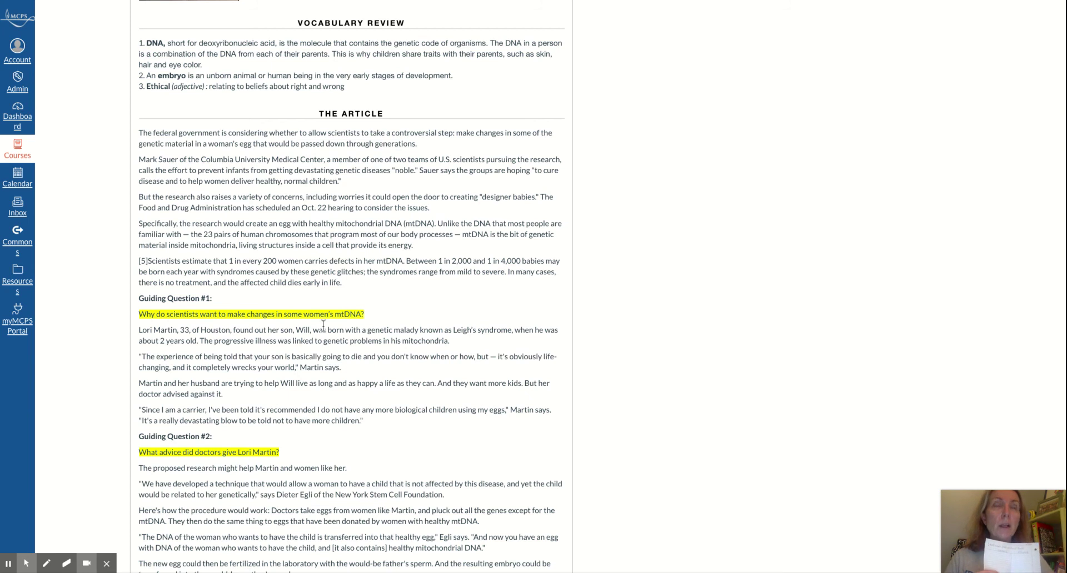
mouse_move(355, 313)
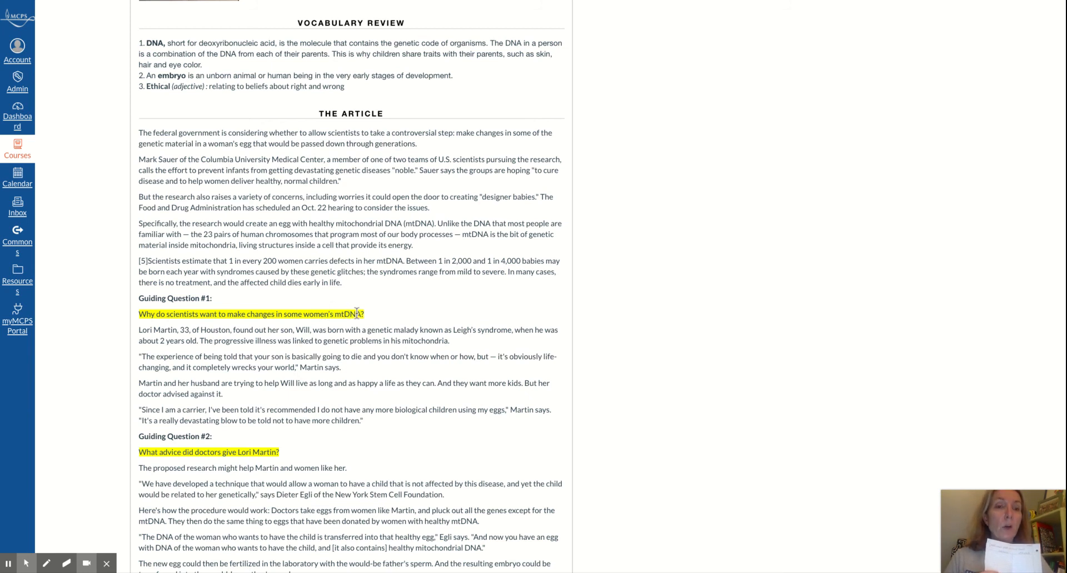
mouse_move(358, 315)
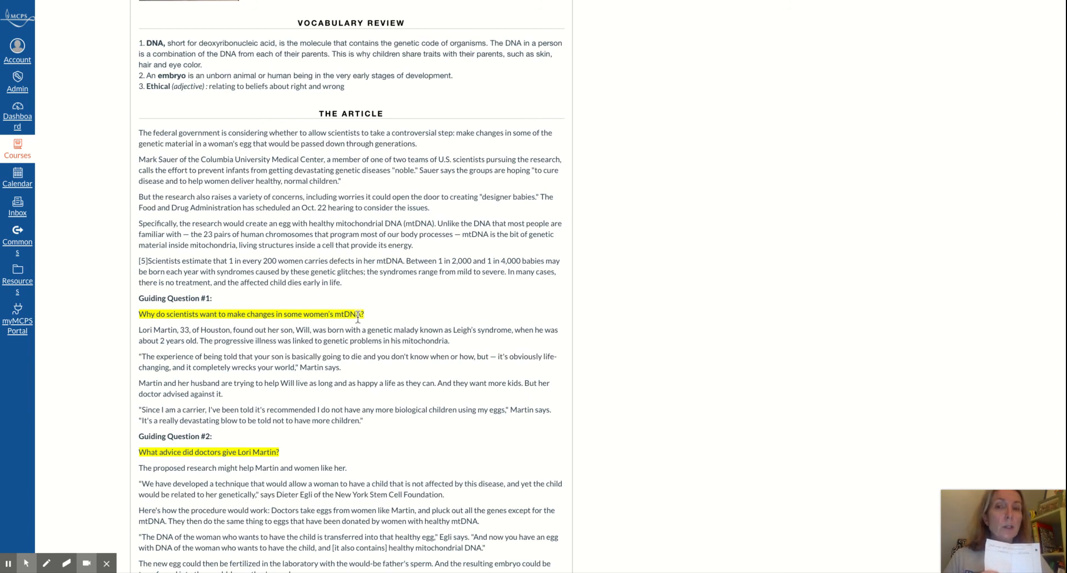
mouse_move(373, 286)
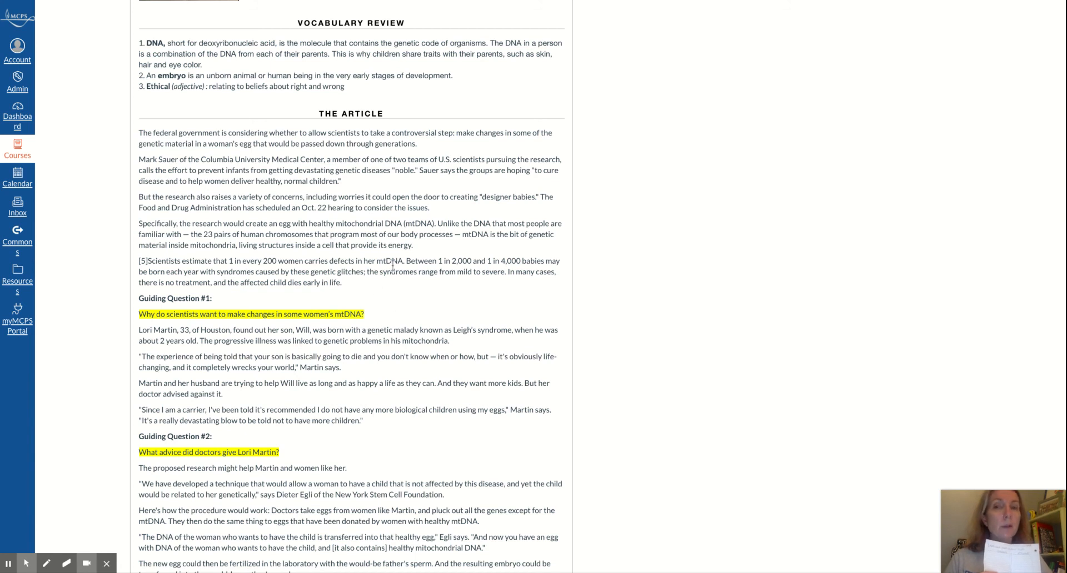
mouse_move(397, 318)
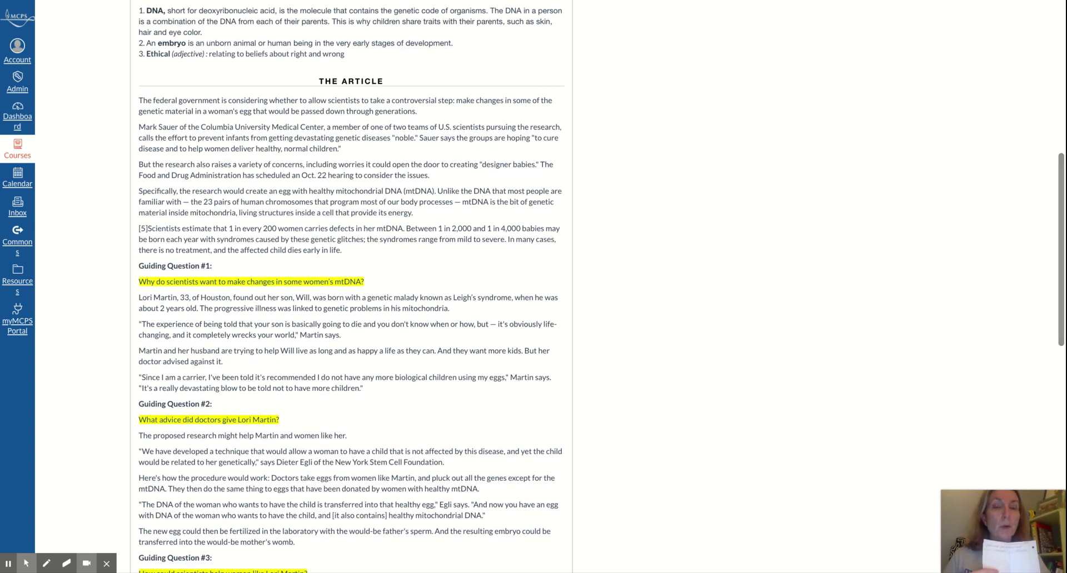
scroll("down", 3)
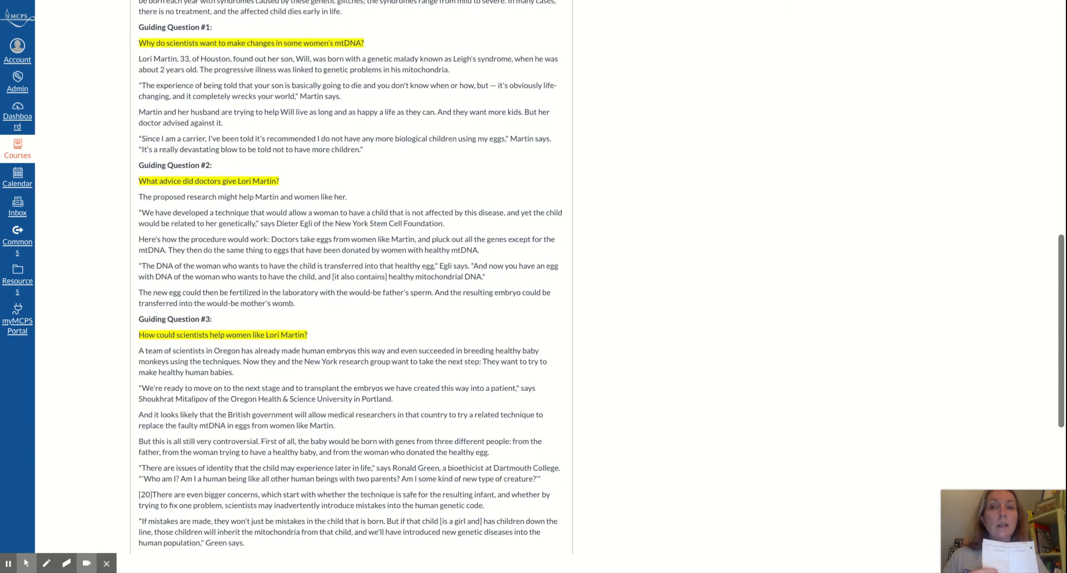
scroll("down", 3)
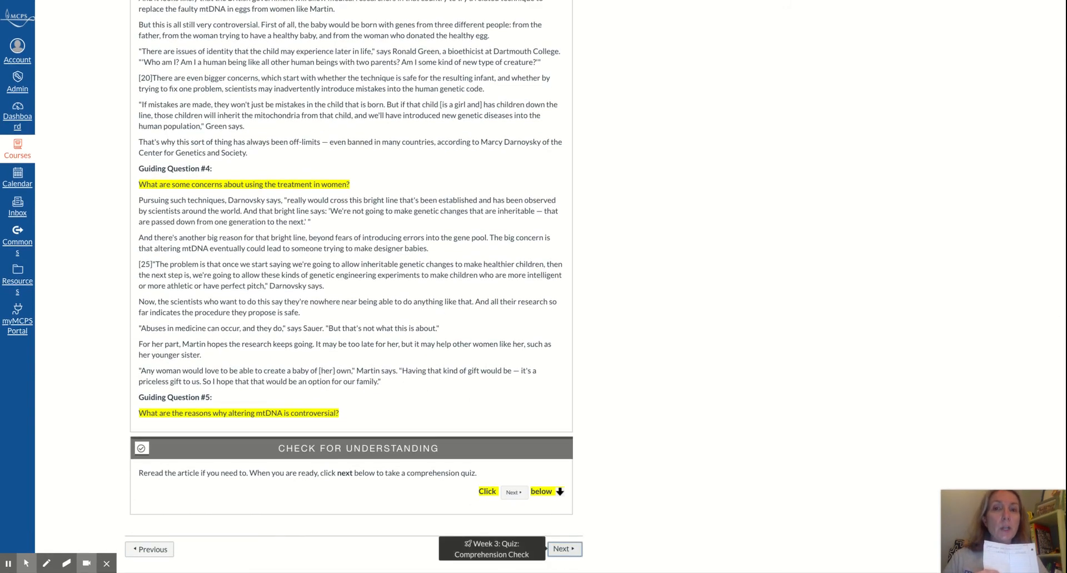
Step: Open the 10-point, two-attempt Week 3 Comprehension Check quiz
left_click(563, 549)
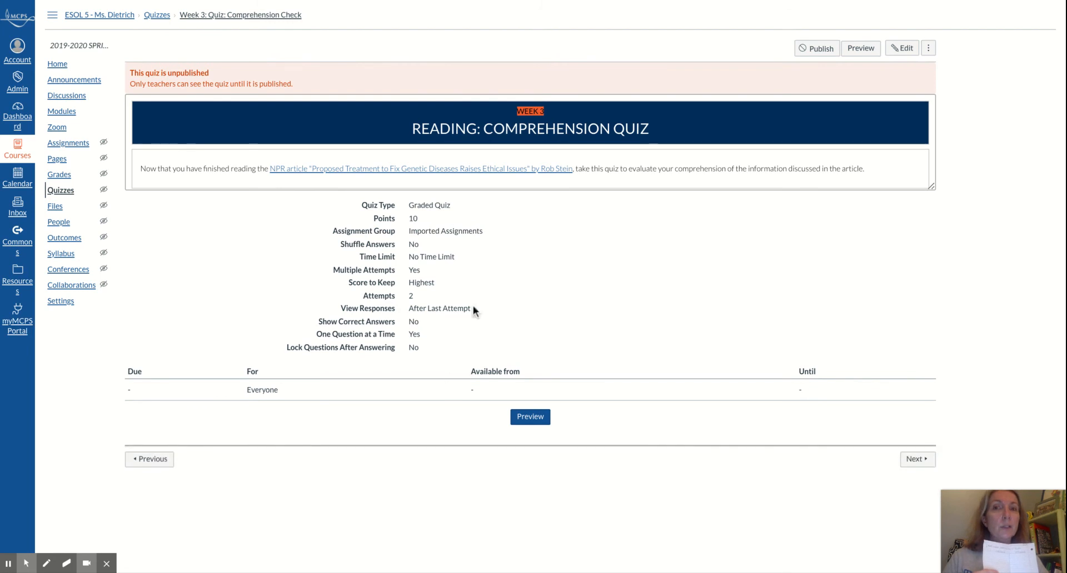
mouse_move(914, 470)
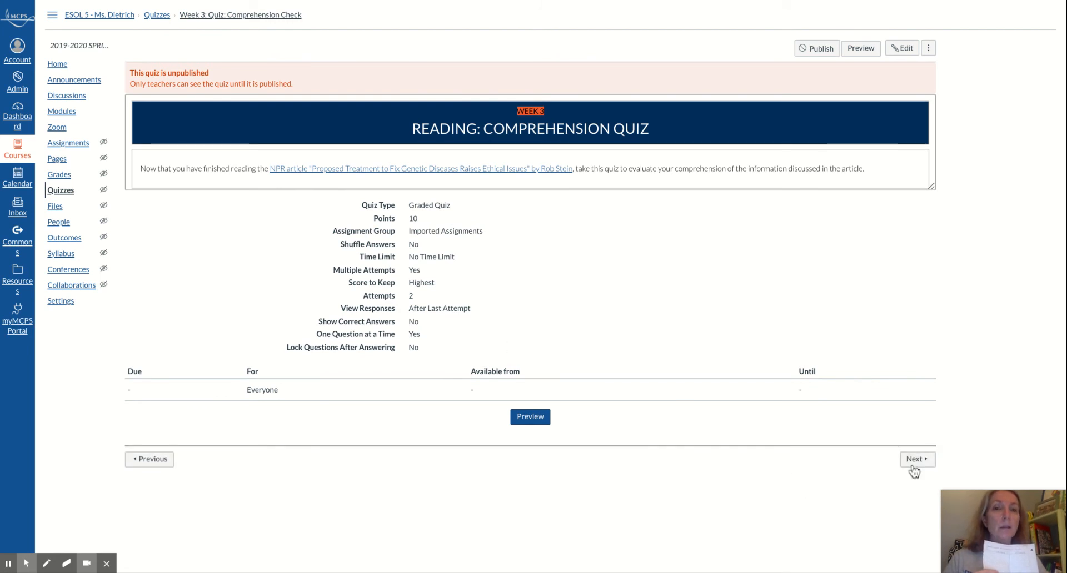
mouse_move(916, 459)
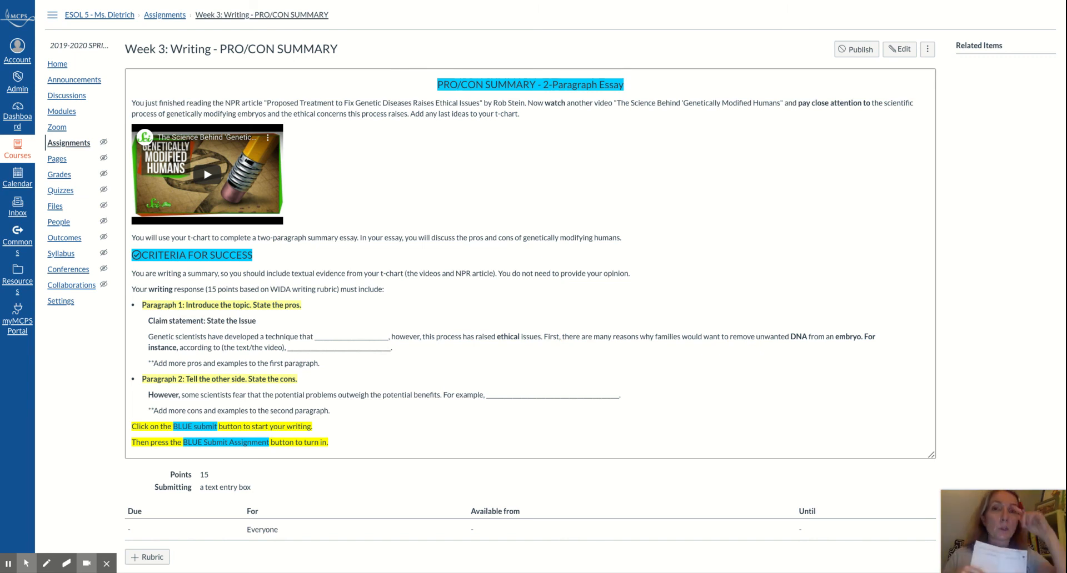
mouse_move(495, 290)
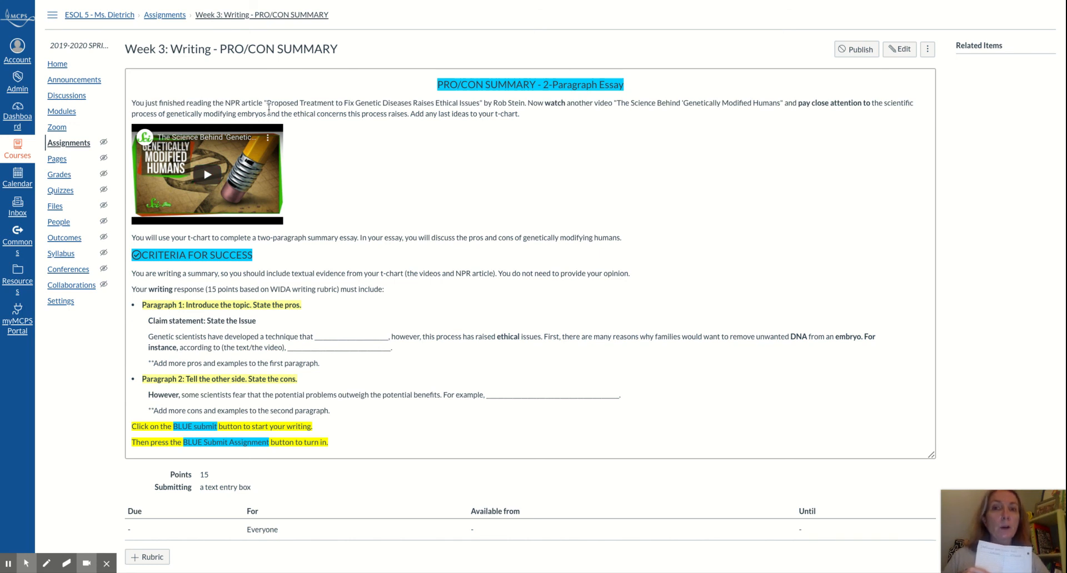
mouse_move(309, 163)
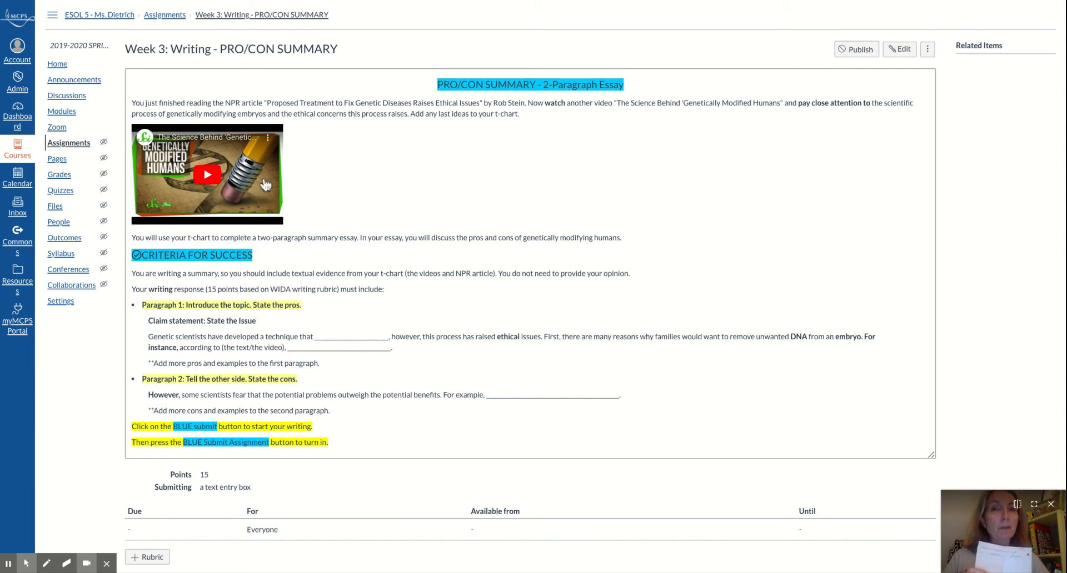
mouse_move(262, 197)
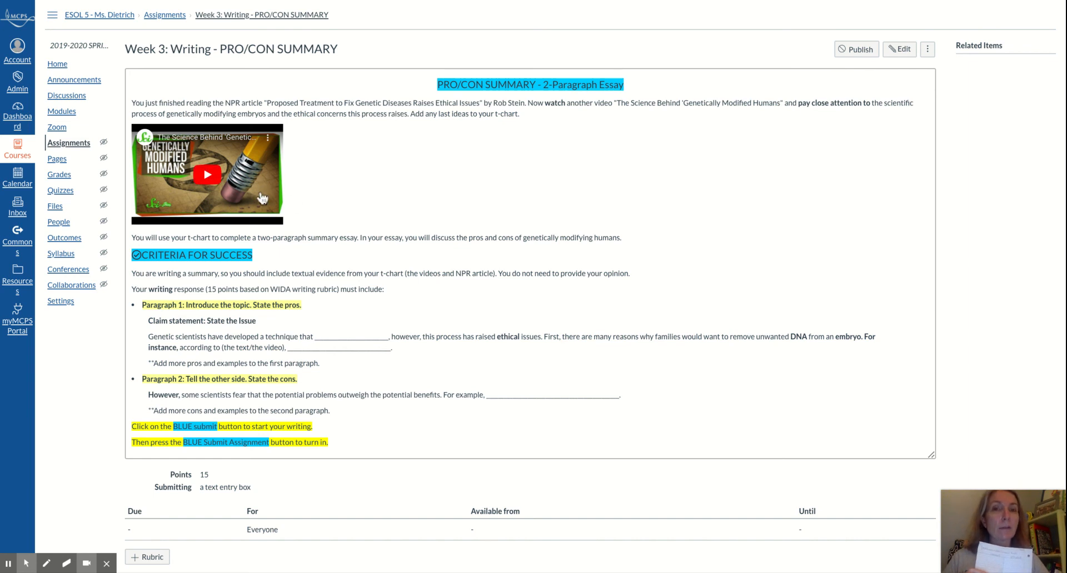
mouse_move(664, 122)
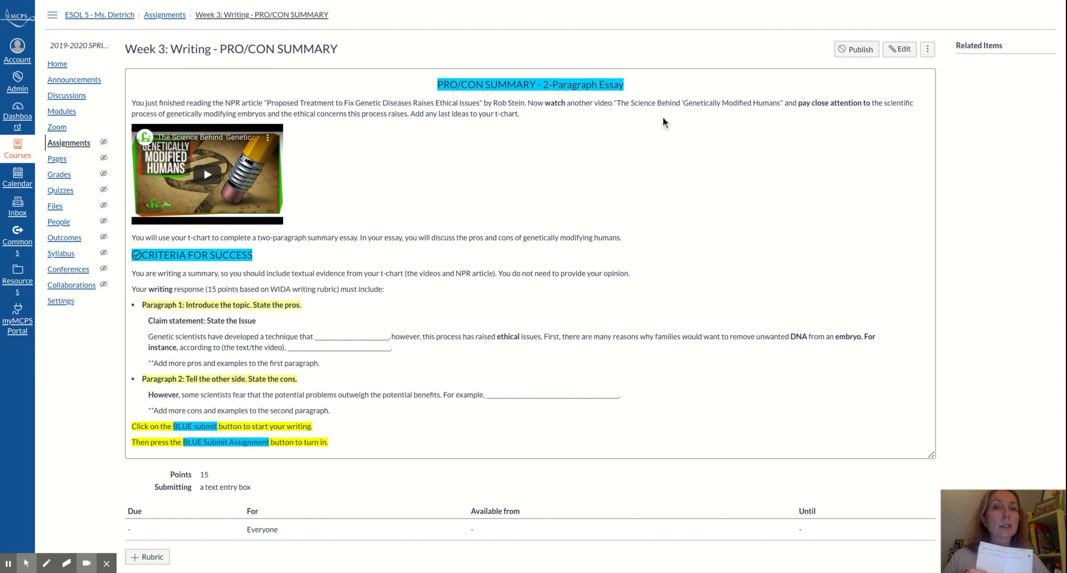
mouse_move(762, 115)
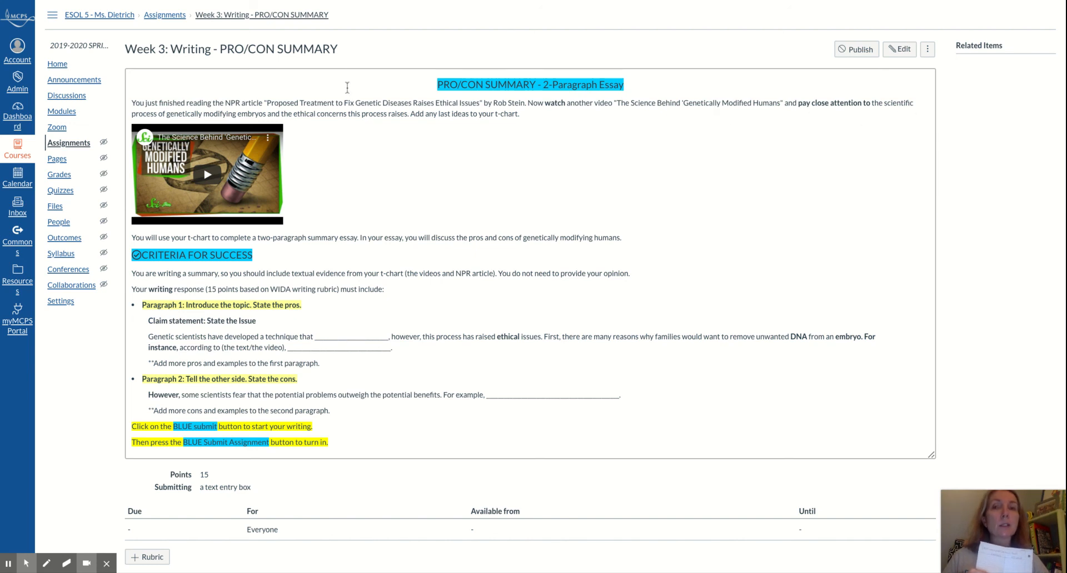
mouse_move(235, 127)
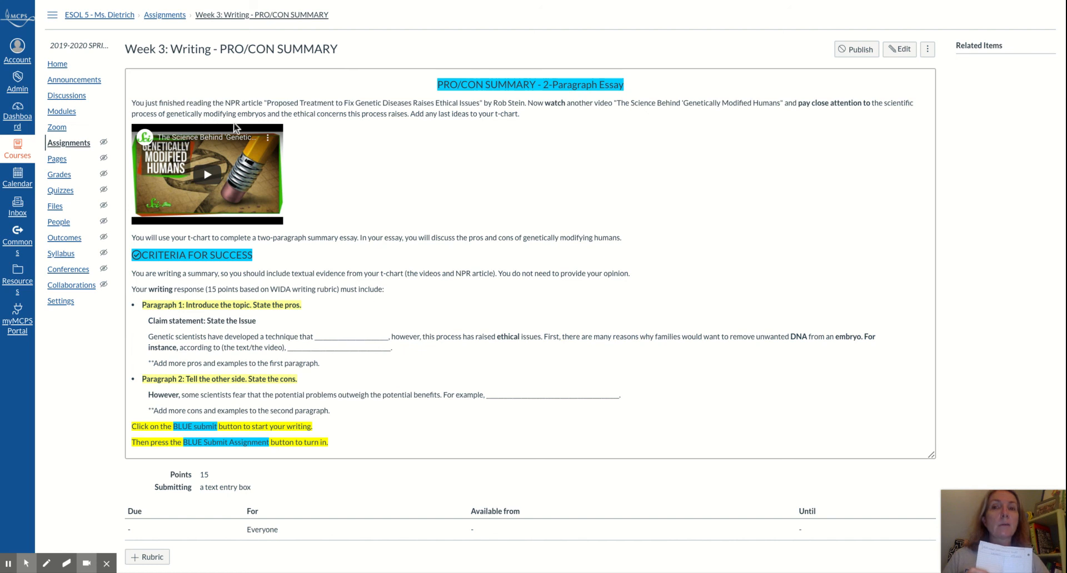
mouse_move(312, 127)
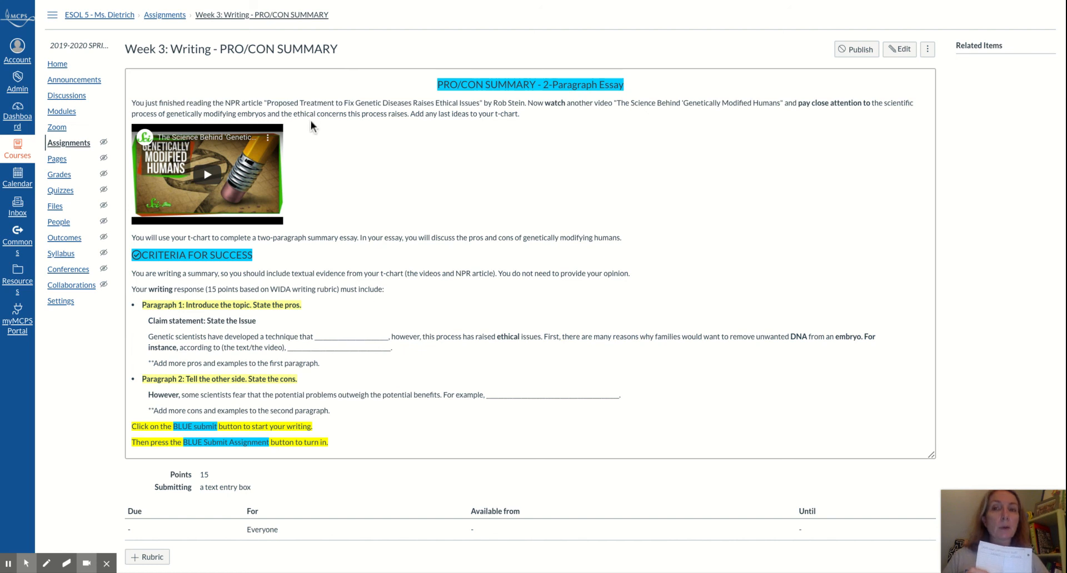
mouse_move(410, 129)
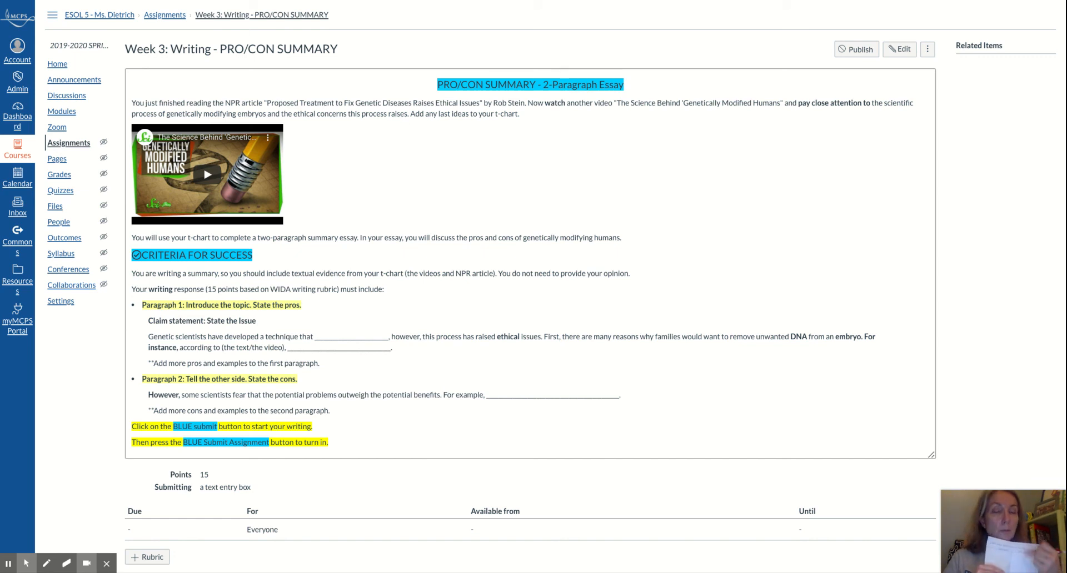
mouse_move(285, 167)
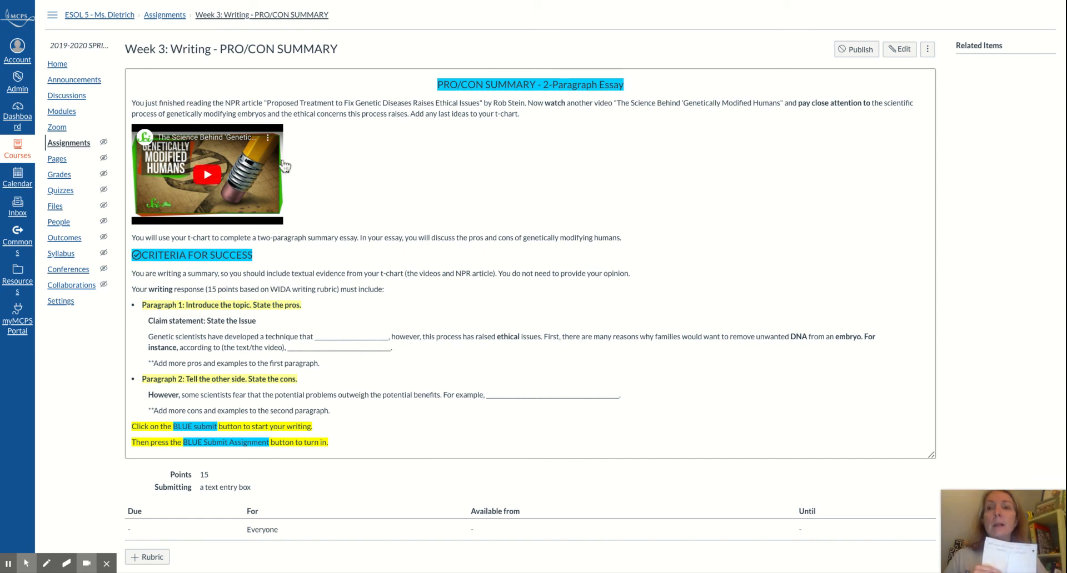
scroll("down", 3)
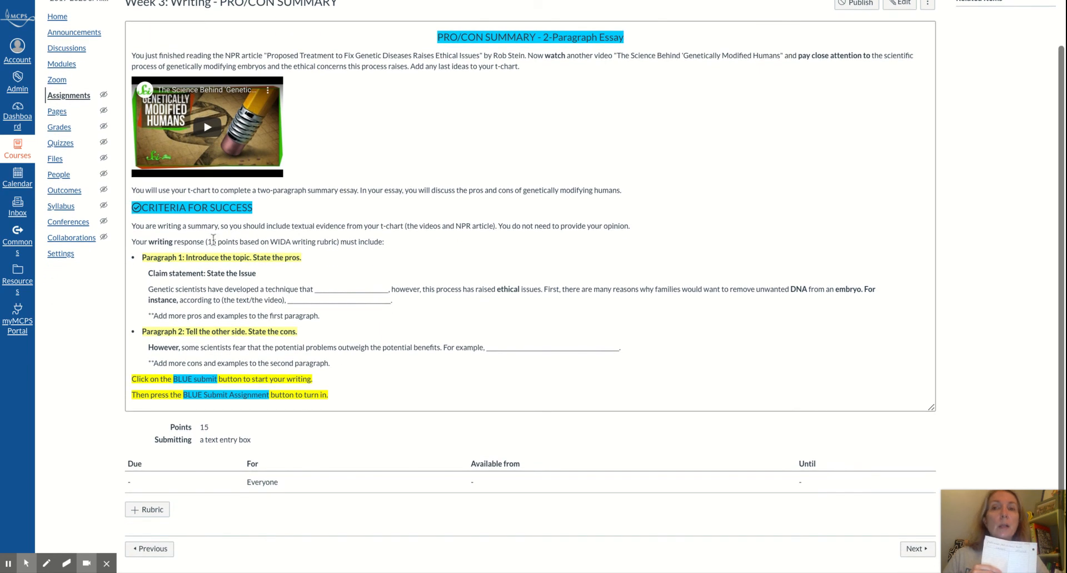
mouse_move(305, 209)
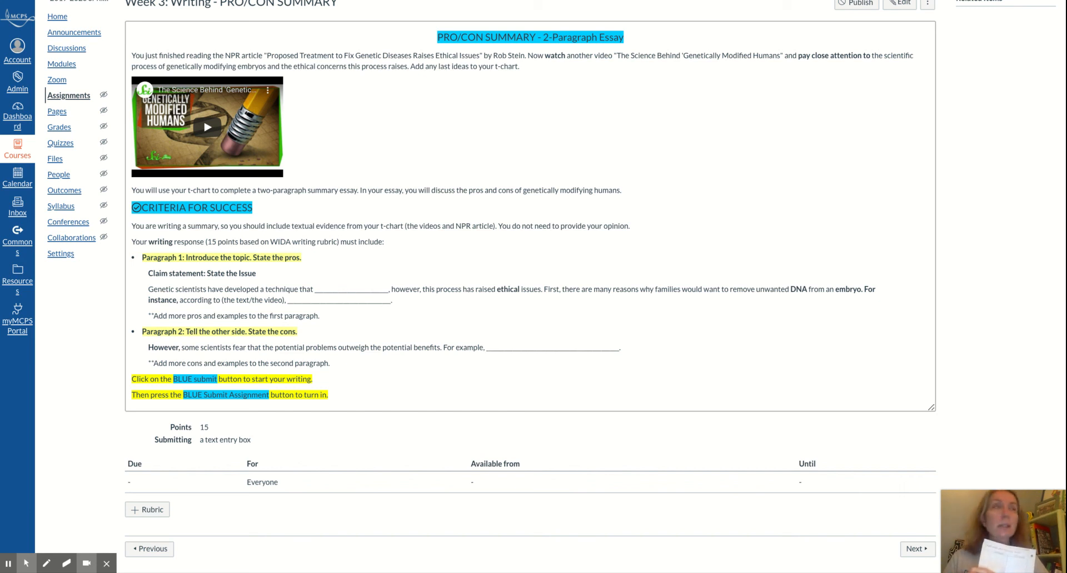
mouse_move(361, 273)
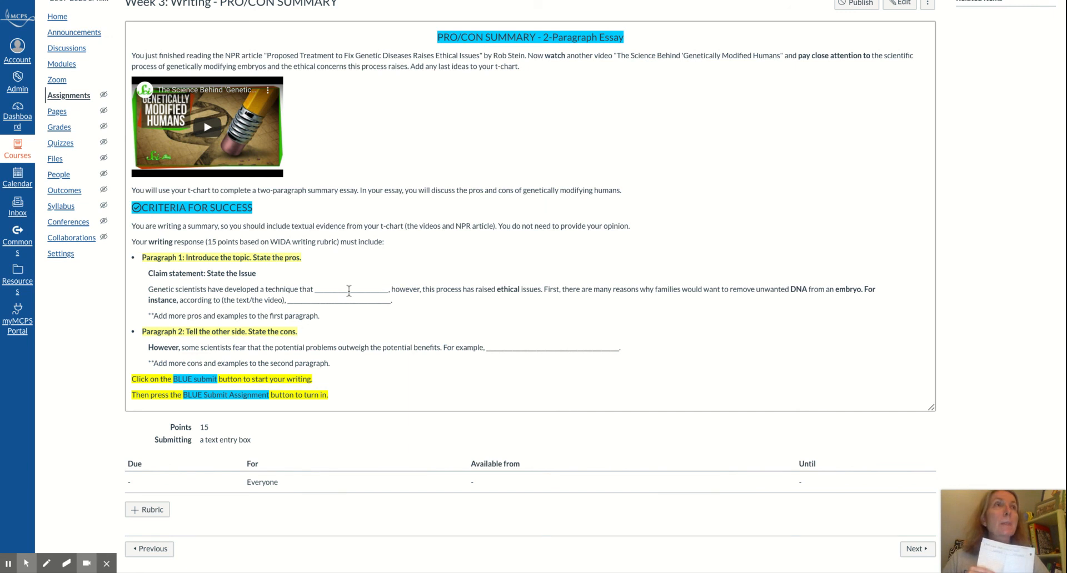
mouse_move(348, 292)
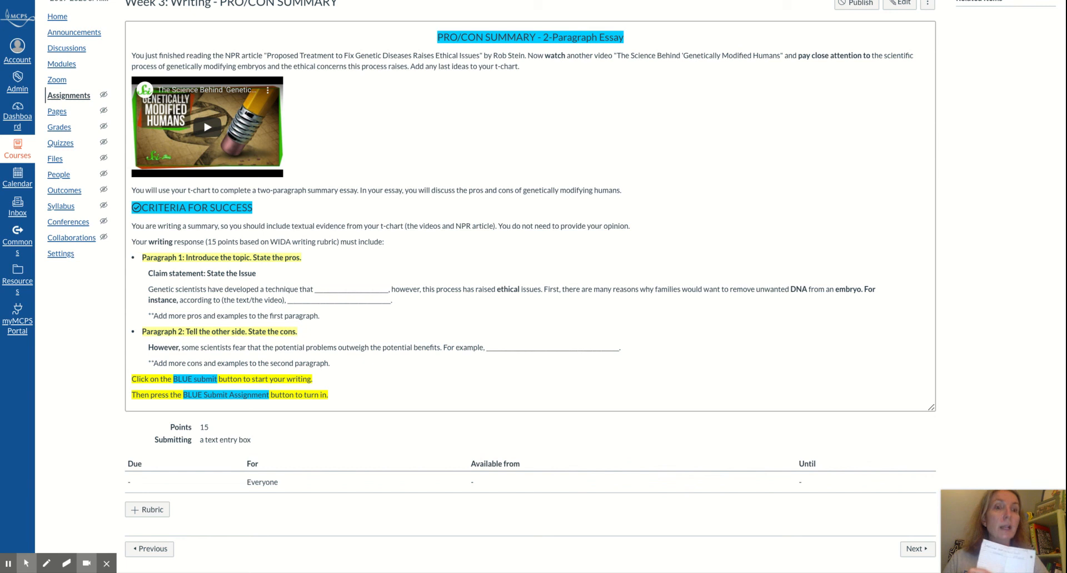
mouse_move(270, 287)
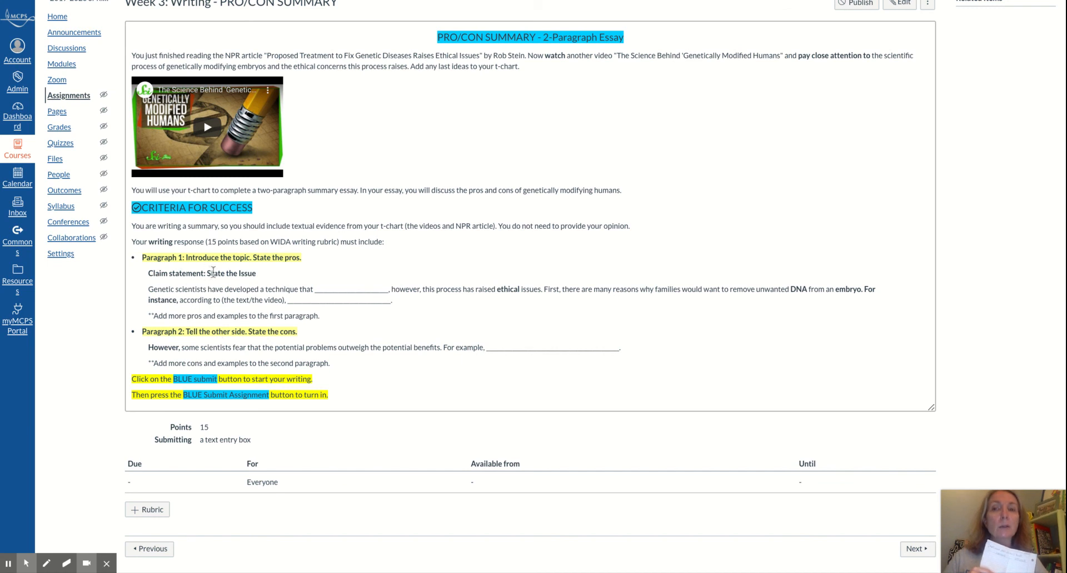
mouse_move(301, 268)
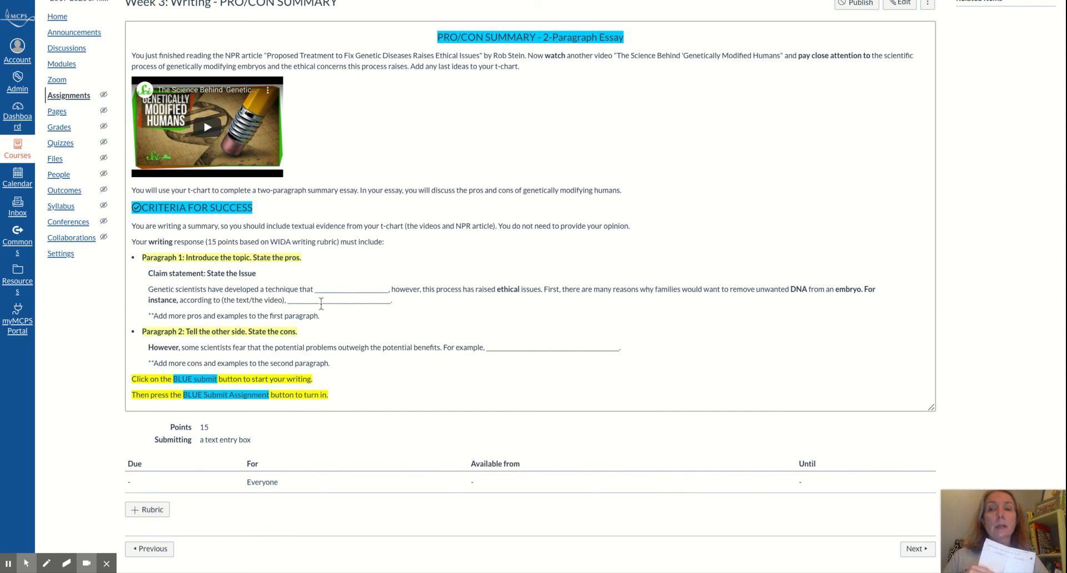
mouse_move(313, 302)
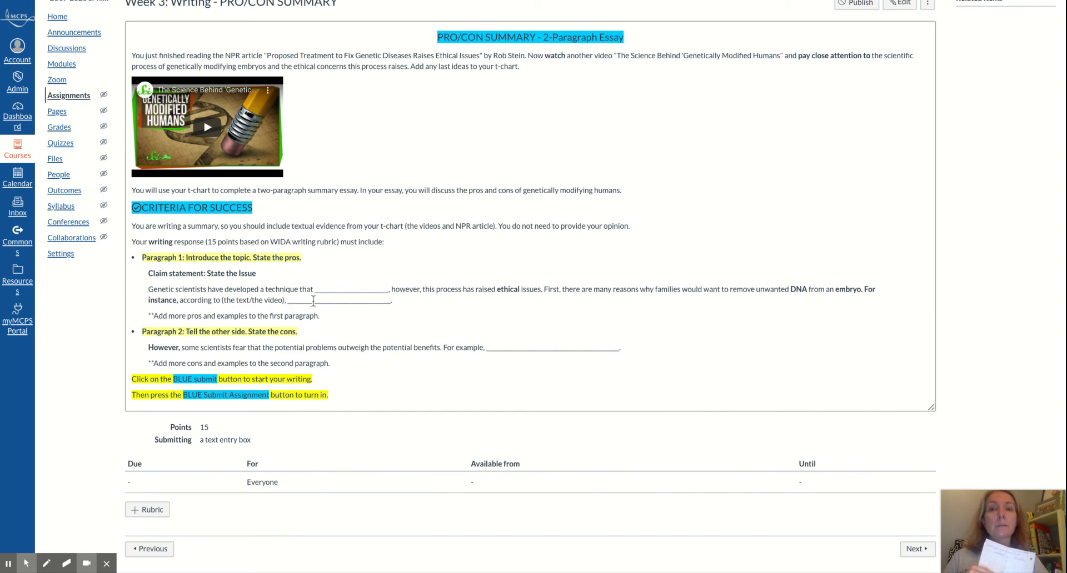
mouse_move(252, 347)
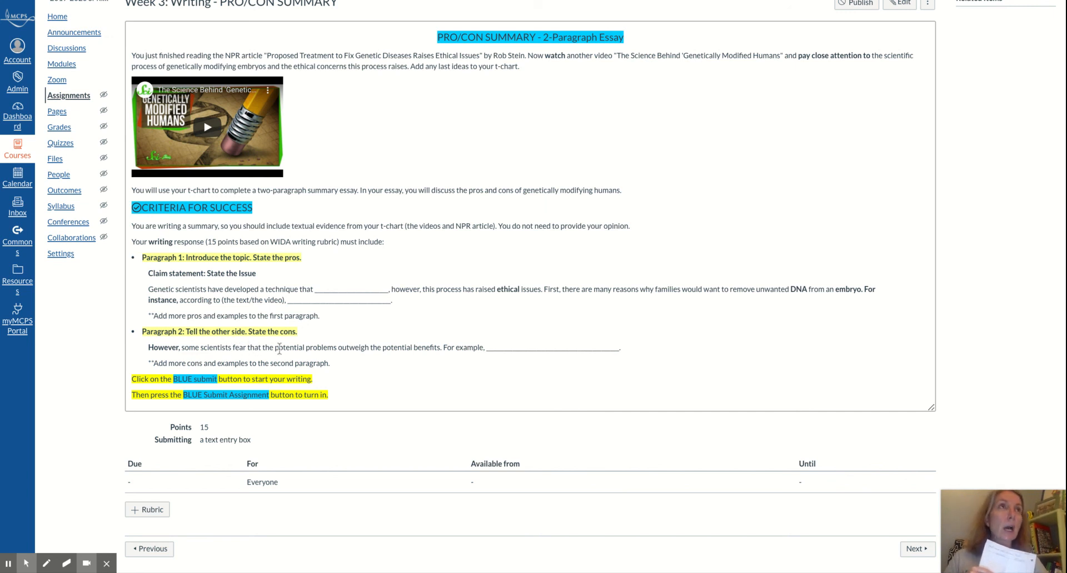
mouse_move(318, 364)
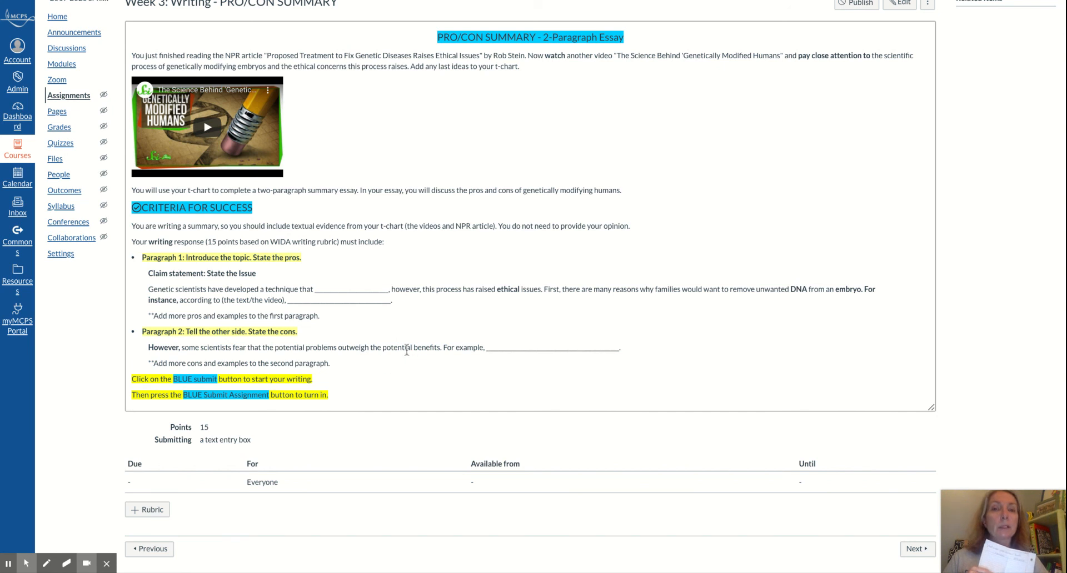
mouse_move(462, 353)
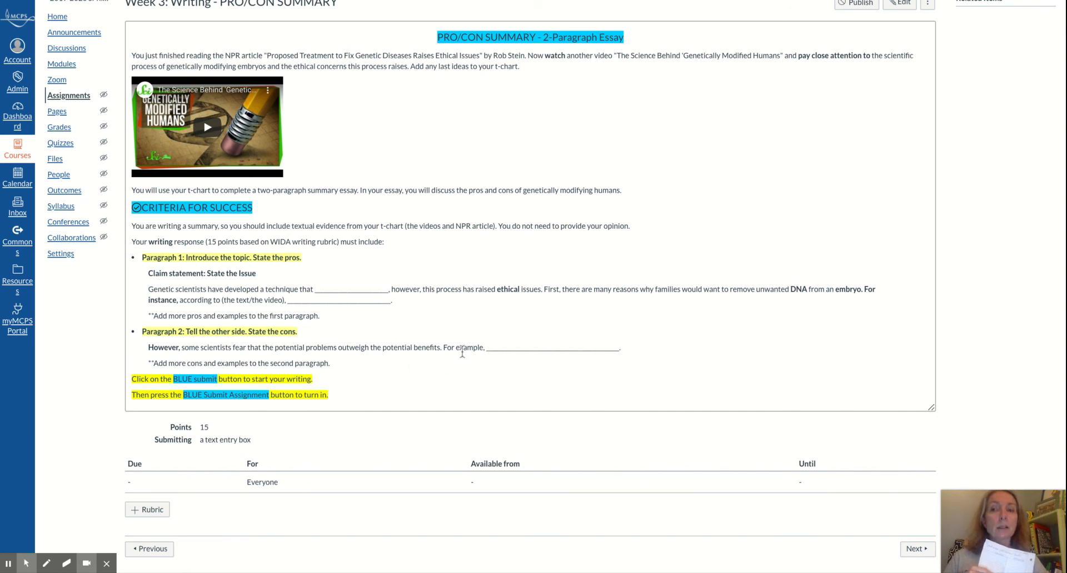
mouse_move(491, 357)
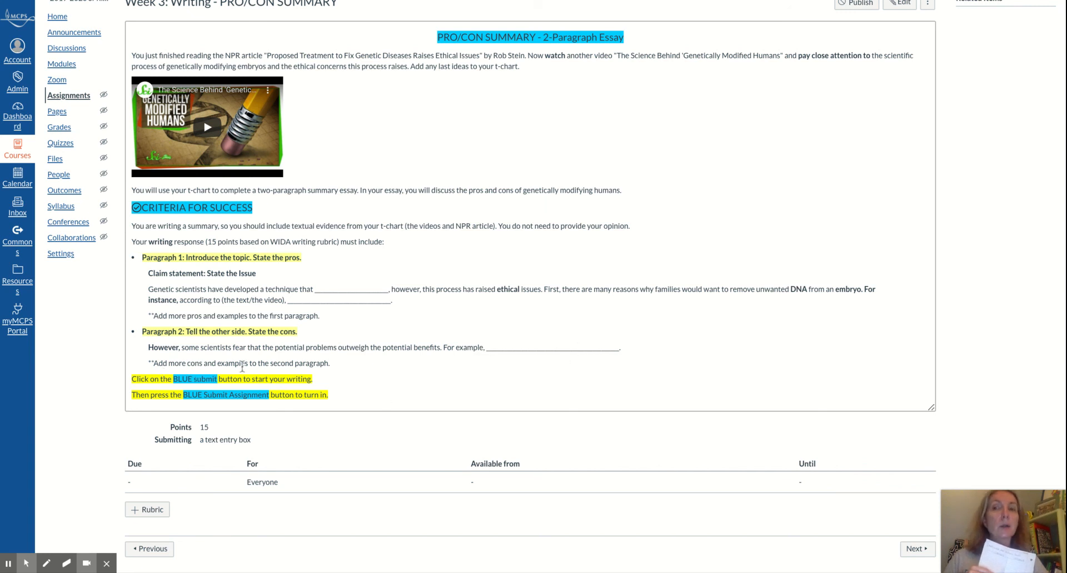
mouse_move(382, 375)
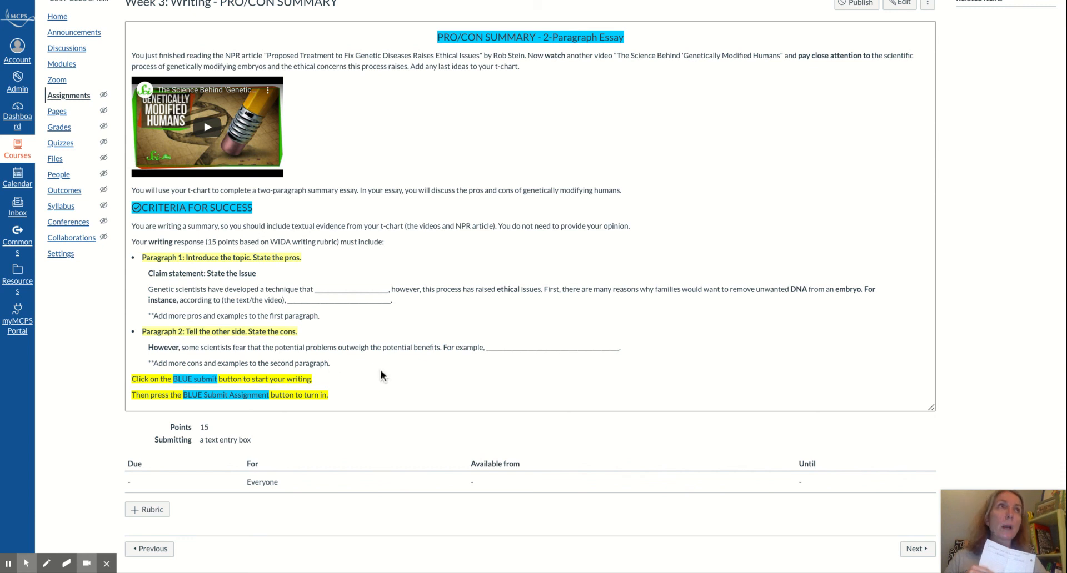
mouse_move(395, 372)
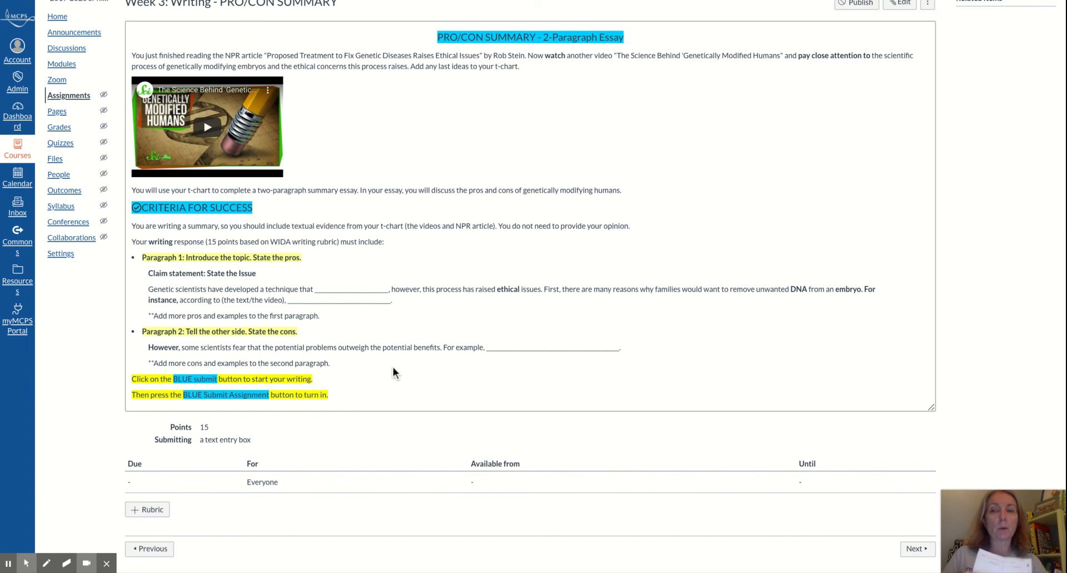
mouse_move(914, 549)
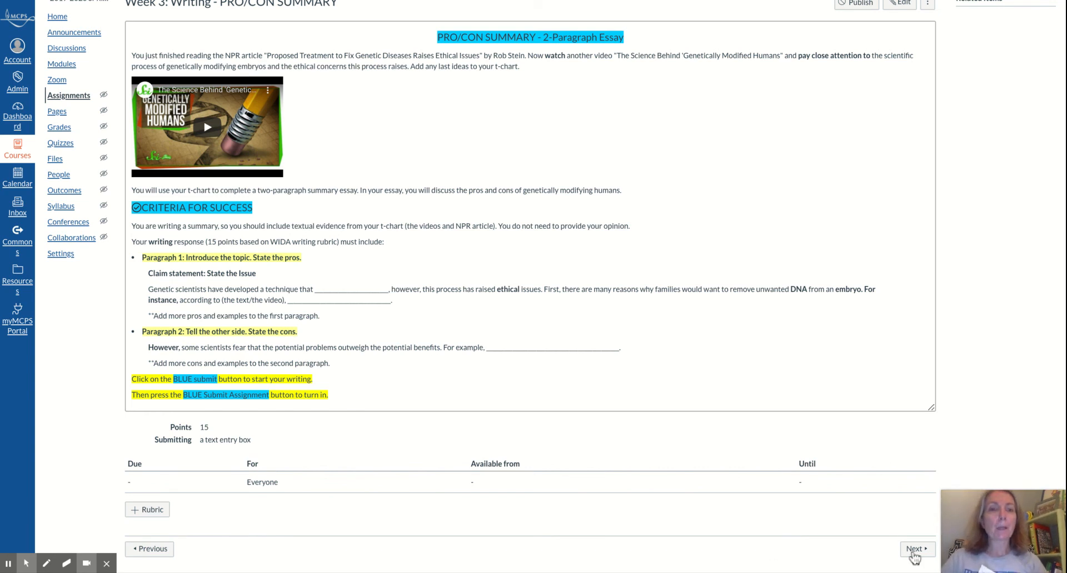
mouse_move(916, 549)
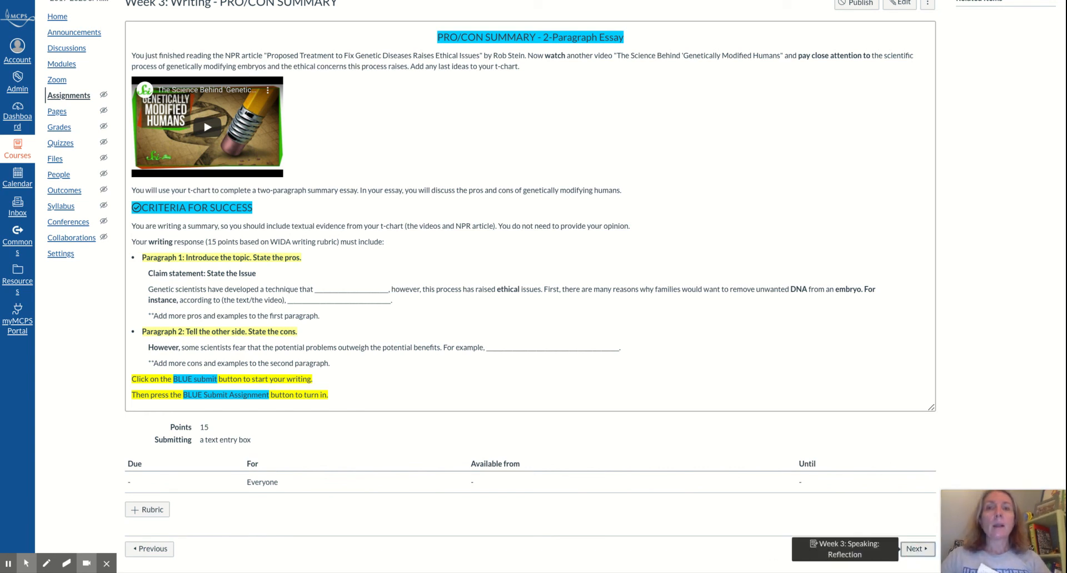
Step: Open the Week 3 Speaking: Reflection assignment and review its reflection questions and success criteria
left_click(917, 549)
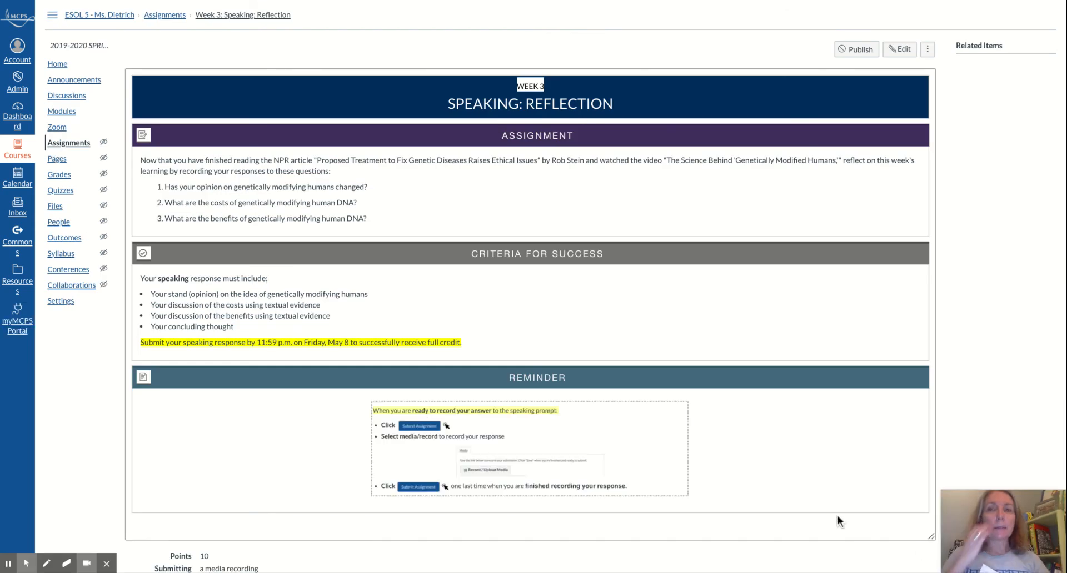
mouse_move(836, 521)
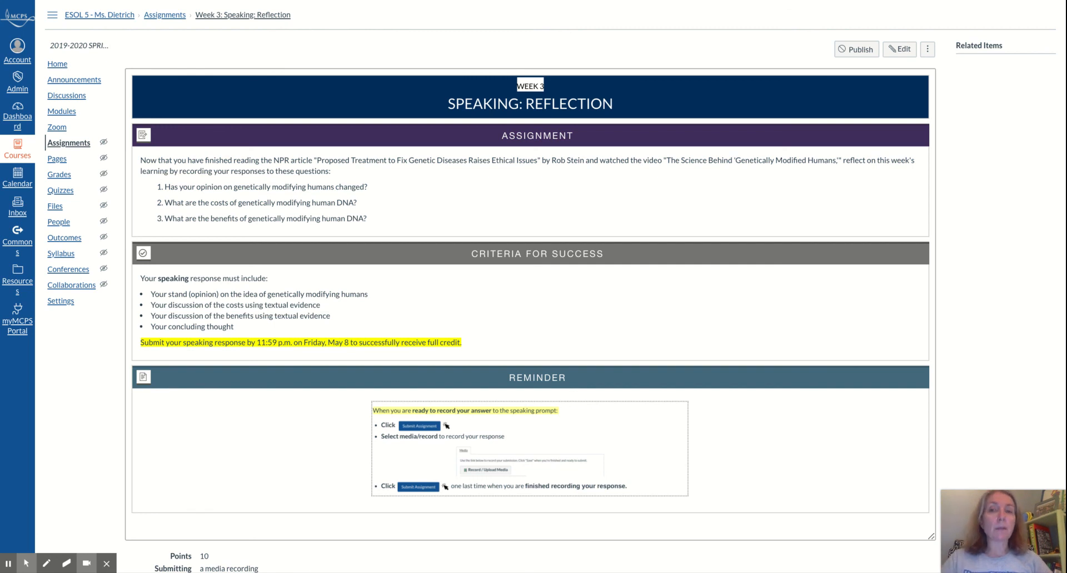
scroll("down", 3)
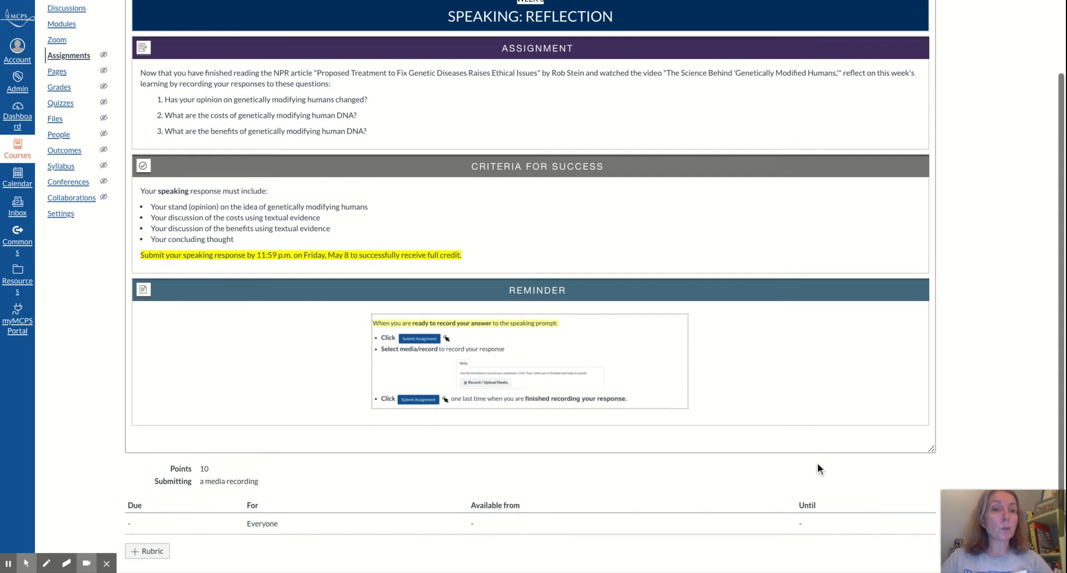
scroll("down", 3)
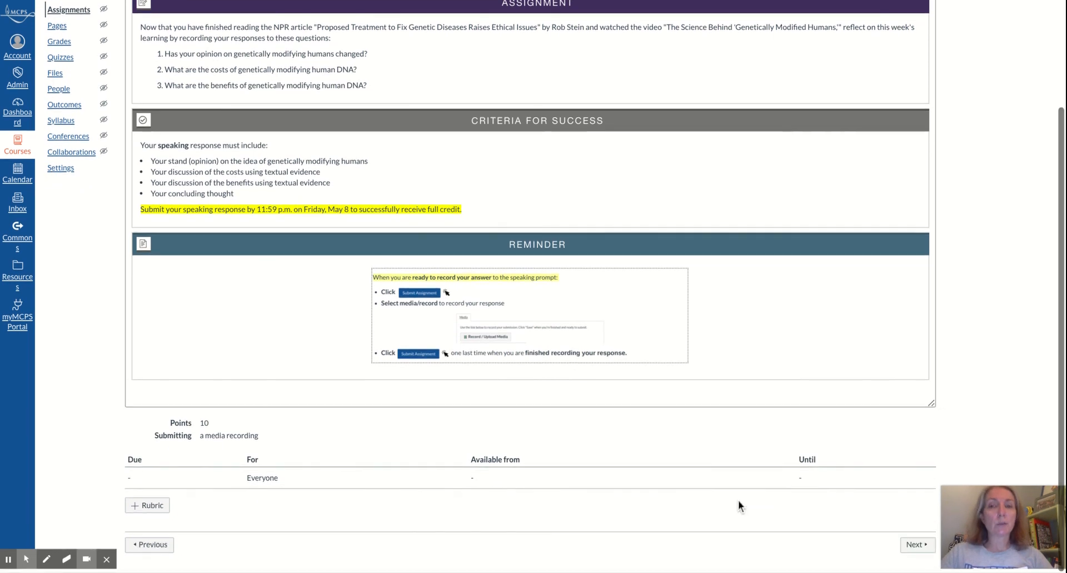
scroll("up", 3)
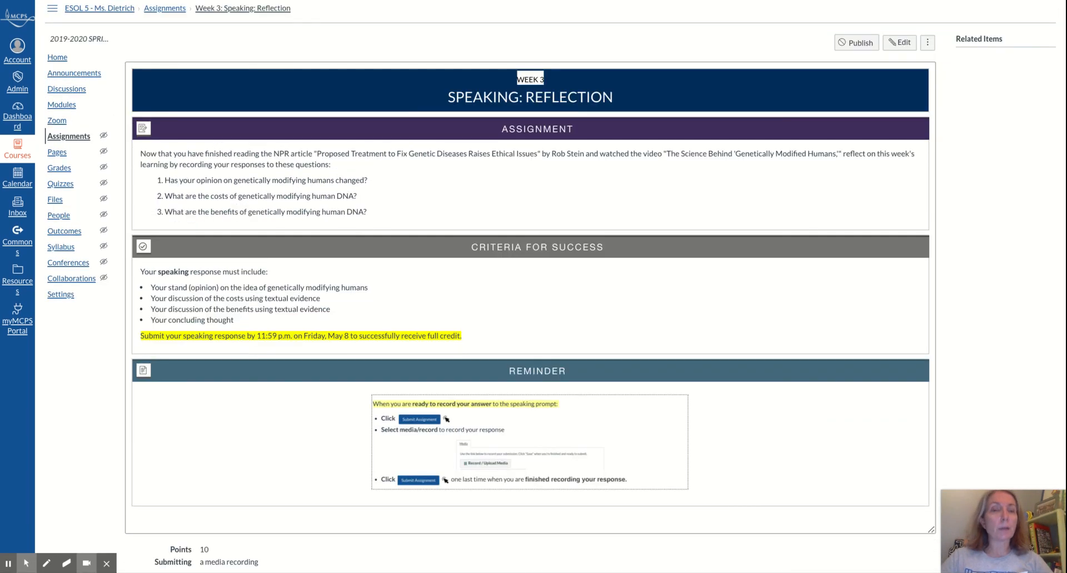